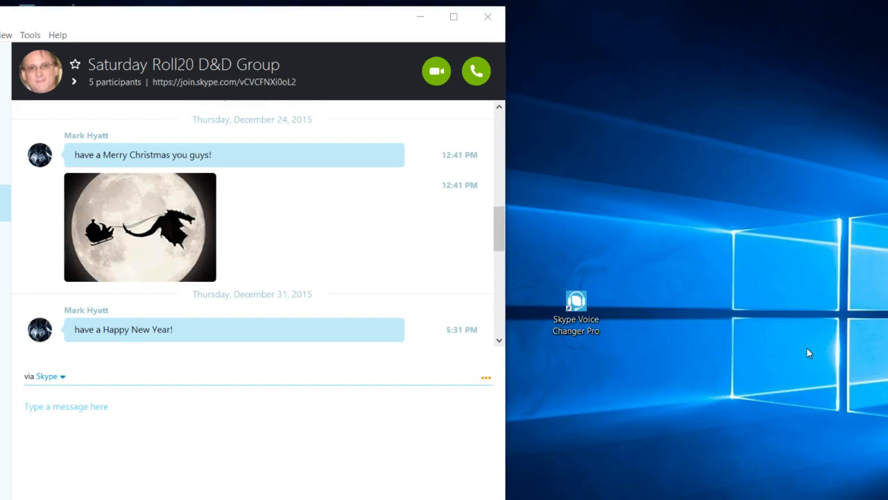
{"action": "mouse_move", "coordinate": [808, 359]}
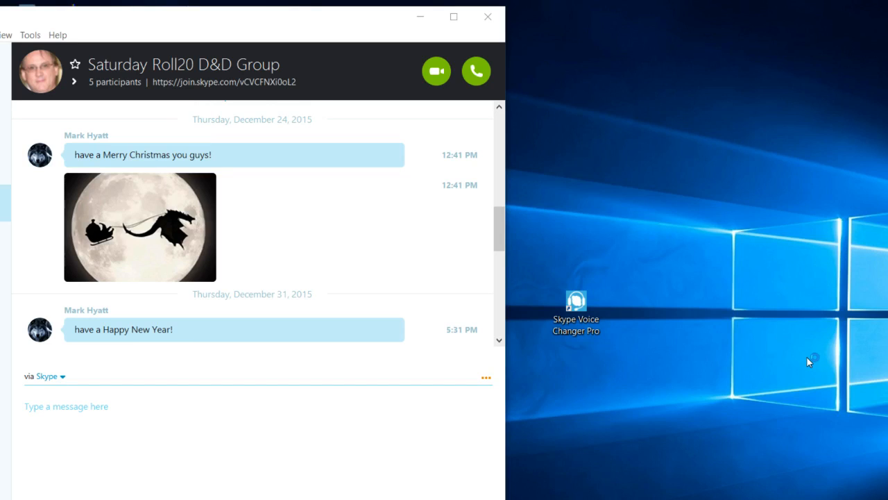
{"action": "mouse_move", "coordinate": [650, 277]}
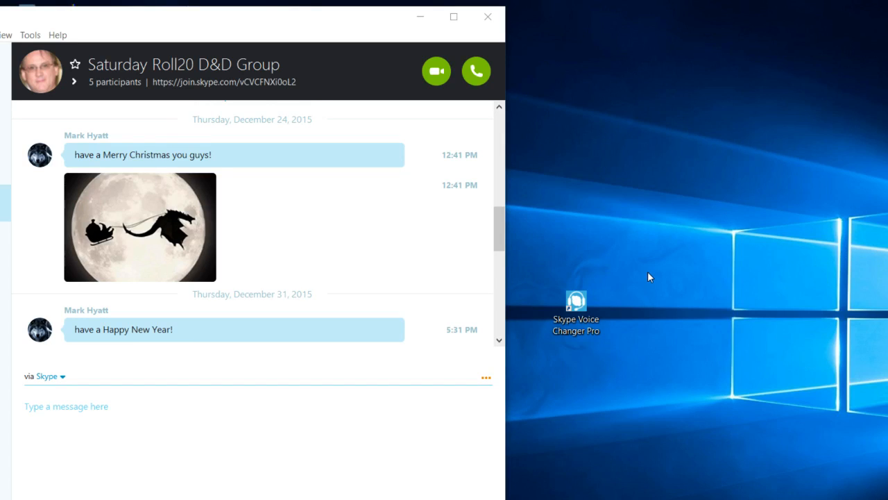
{"action": "mouse_move", "coordinate": [621, 269]}
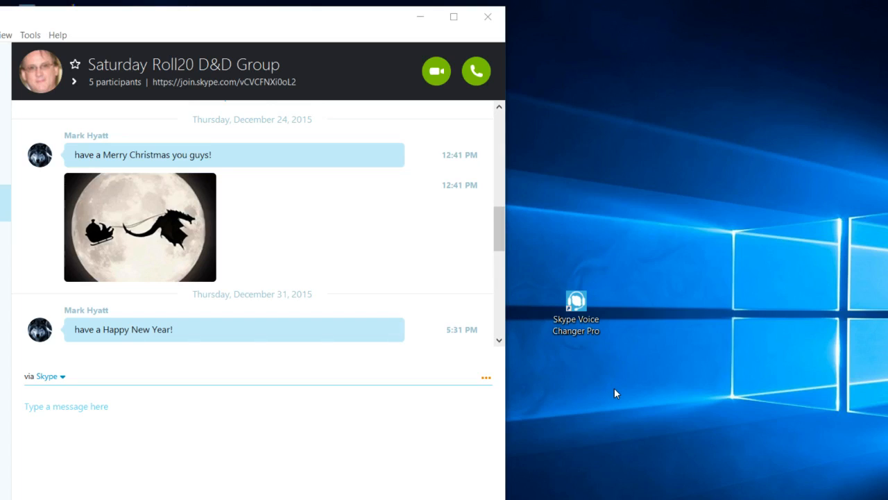
{"action": "mouse_move", "coordinate": [612, 193]}
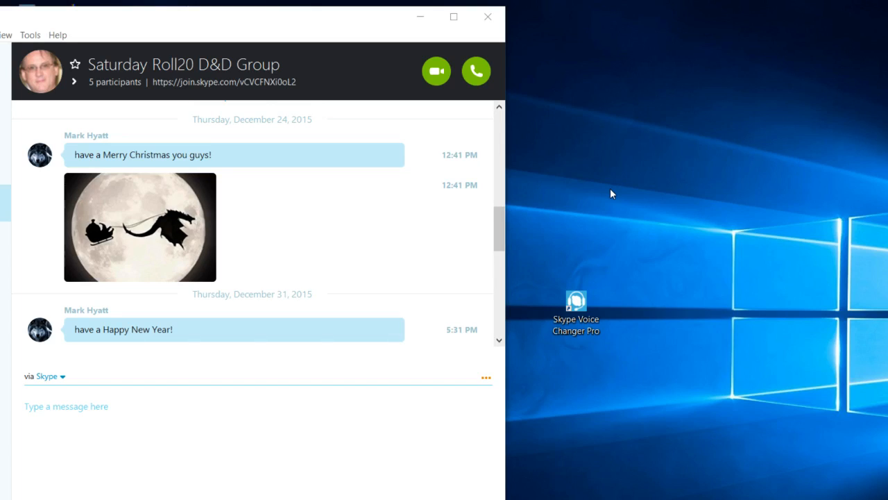
{"action": "mouse_move", "coordinate": [543, 266]}
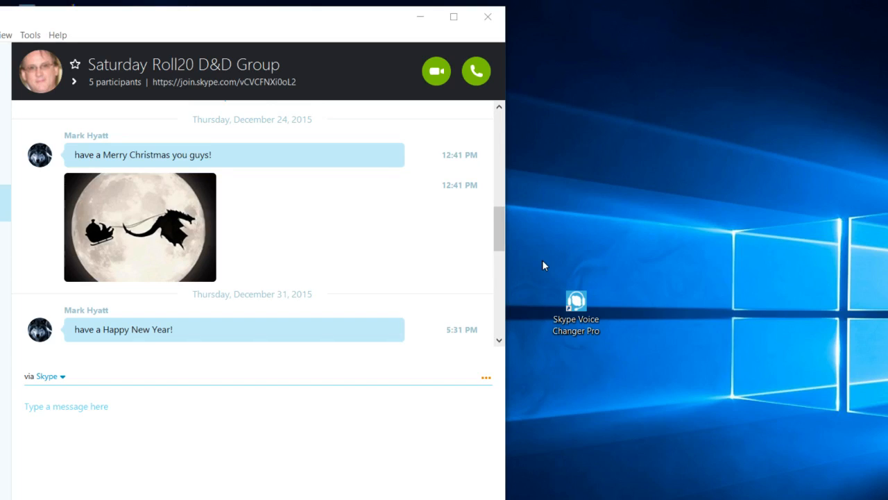
{"action": "mouse_move", "coordinate": [543, 237]}
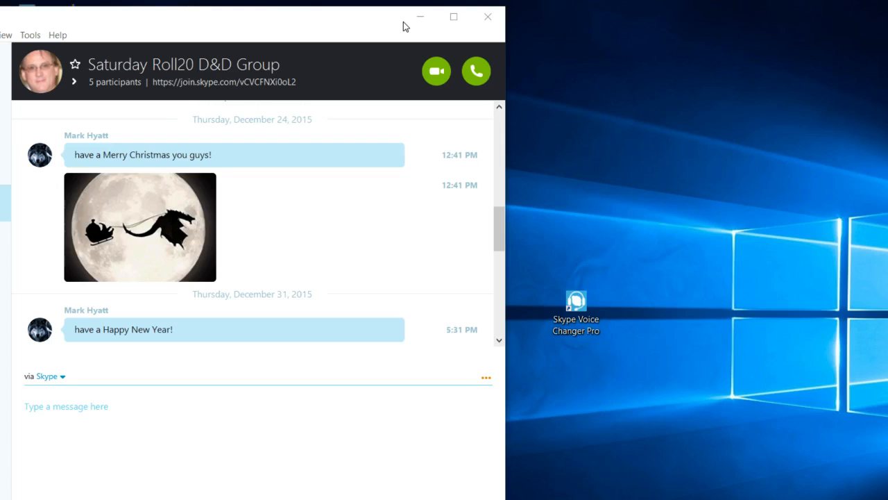
{"action": "mouse_move", "coordinate": [671, 72]}
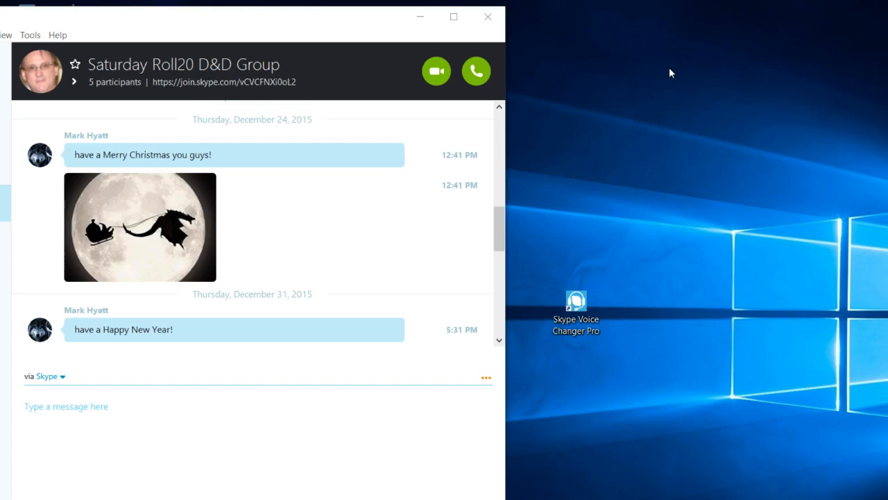
{"action": "mouse_move", "coordinate": [668, 241]}
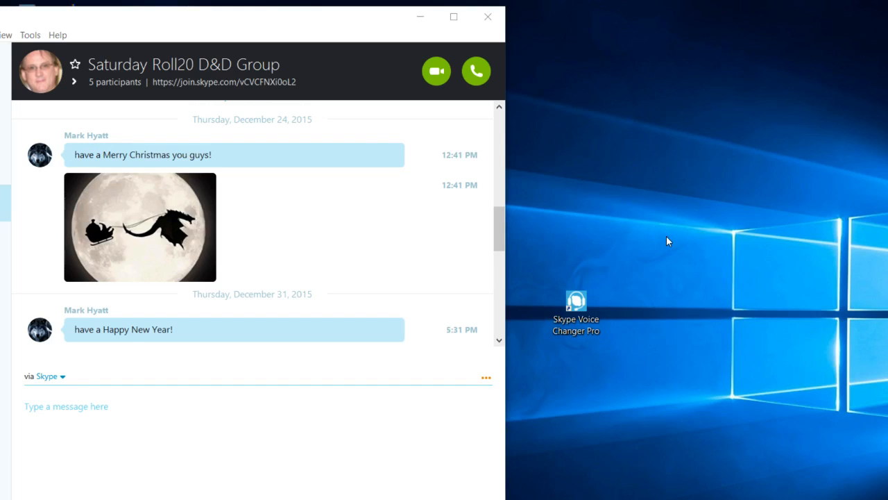
{"action": "mouse_move", "coordinate": [676, 232]}
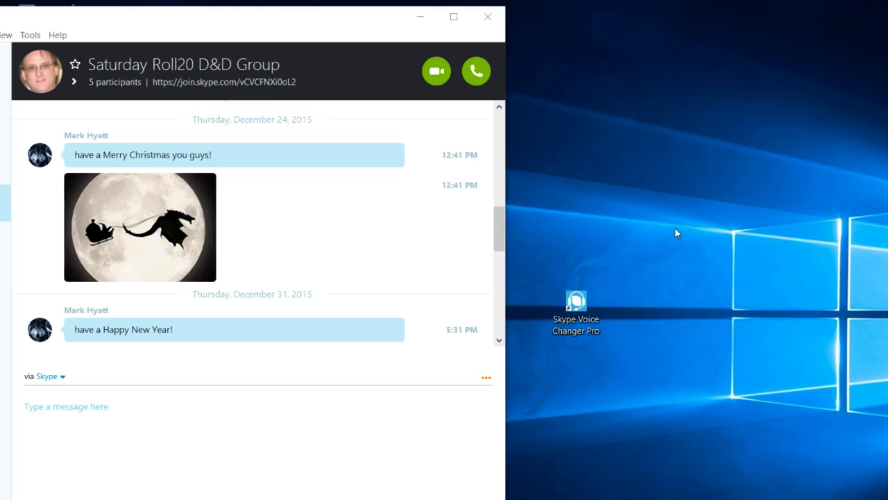
{"action": "mouse_move", "coordinate": [672, 247]}
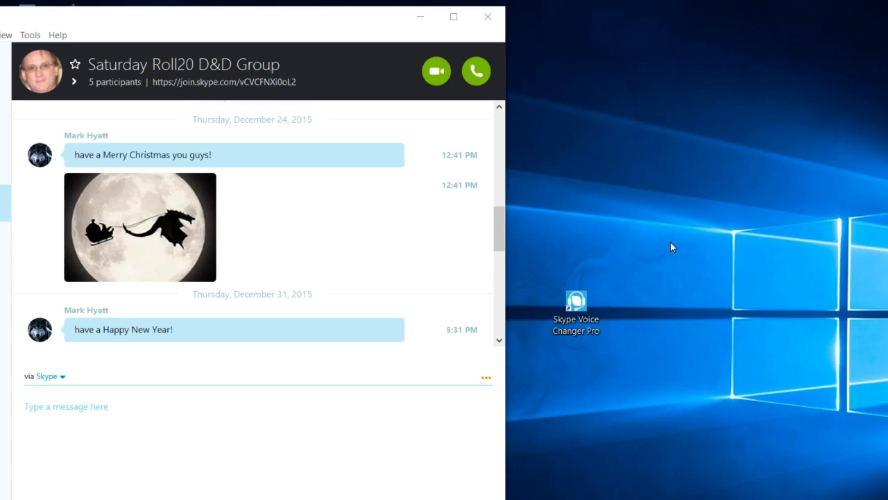
{"action": "mouse_move", "coordinate": [734, 249]}
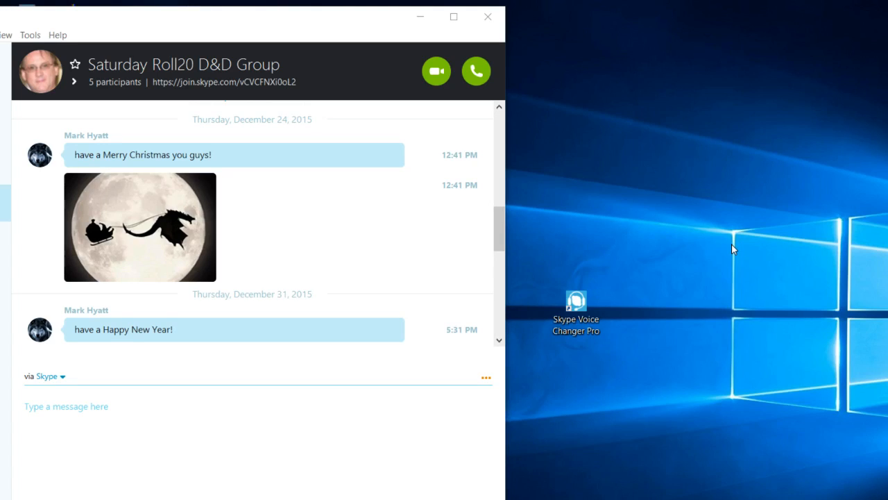
{"action": "mouse_move", "coordinate": [768, 215]}
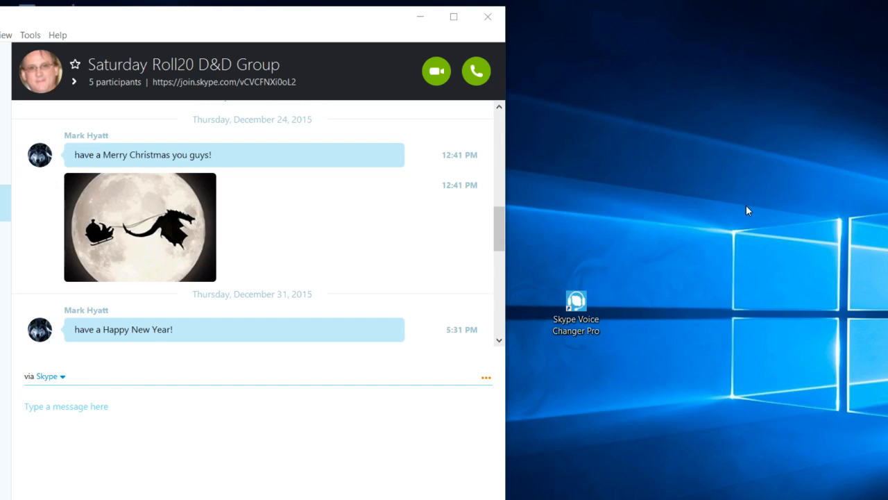
{"action": "mouse_move", "coordinate": [754, 205]}
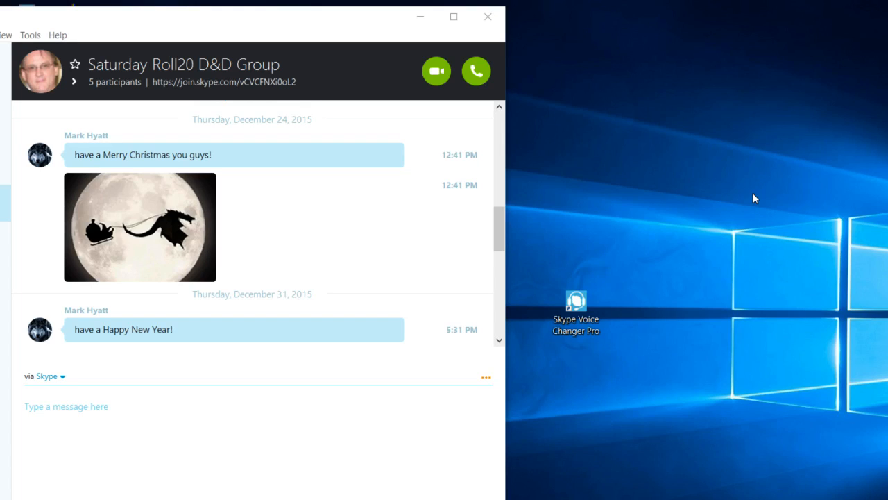
{"action": "mouse_move", "coordinate": [739, 203]}
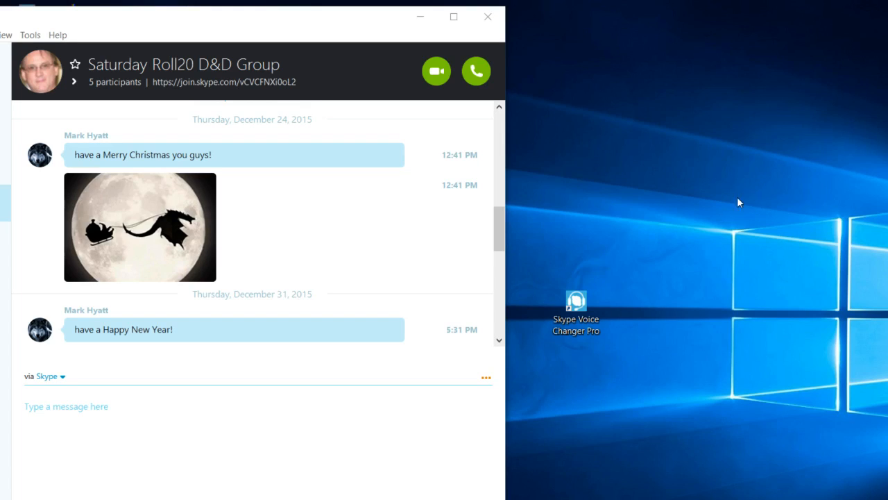
{"action": "mouse_move", "coordinate": [769, 192]}
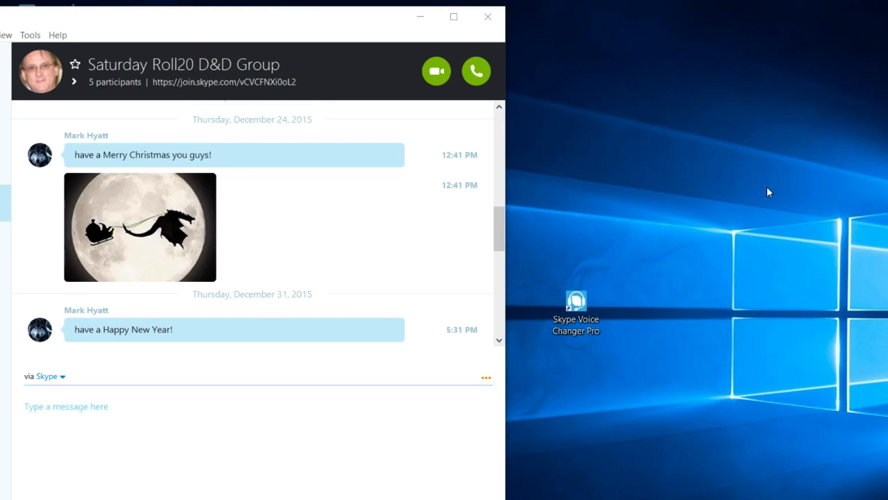
{"action": "mouse_move", "coordinate": [774, 185]}
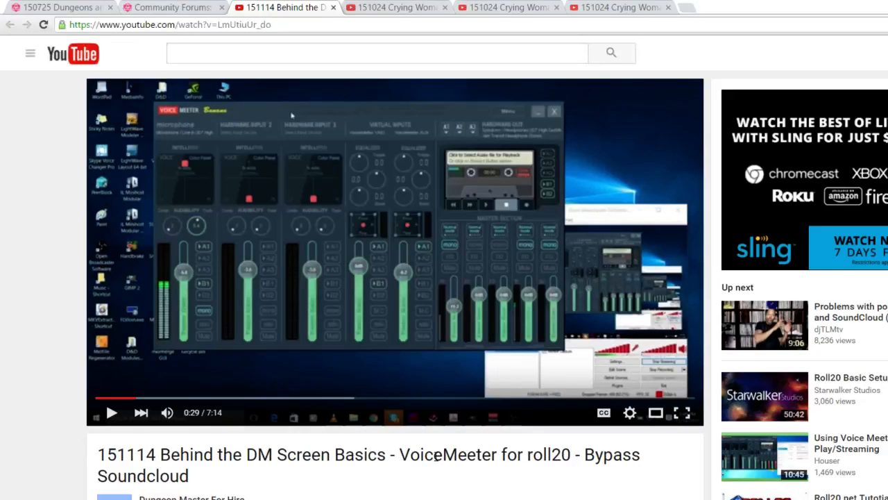
{"action": "mouse_move", "coordinate": [513, 442]}
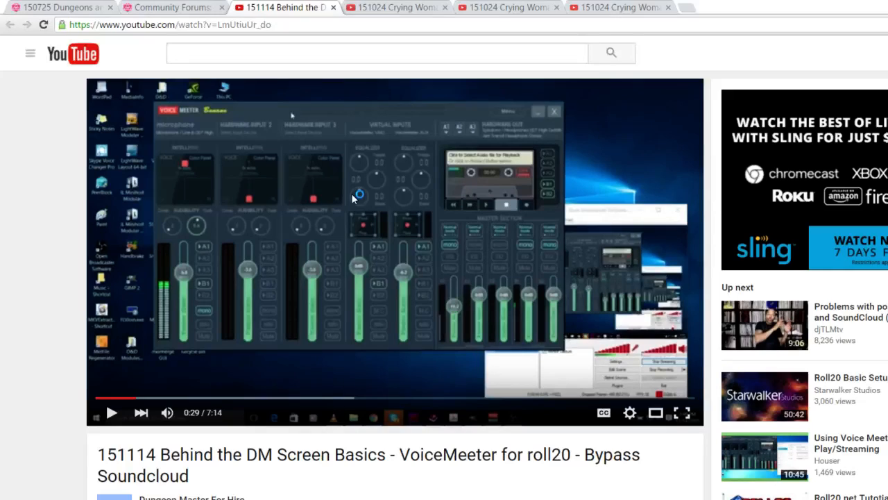
{"action": "mouse_move", "coordinate": [456, 309]}
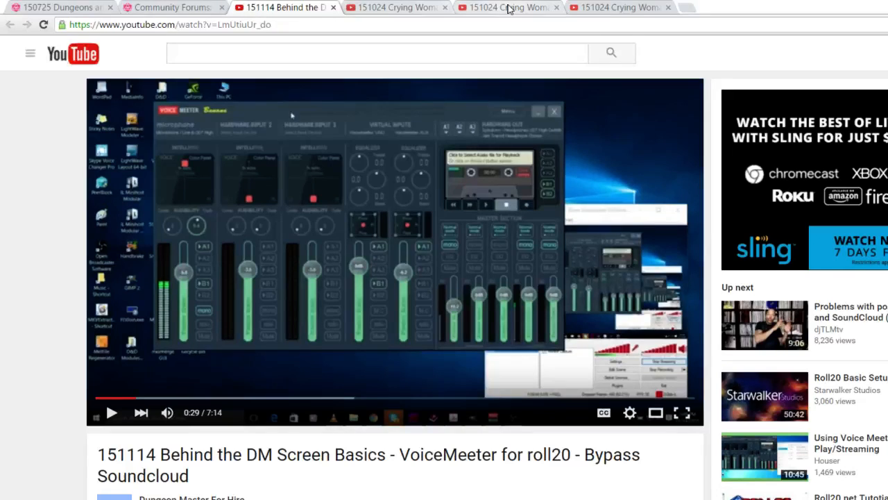
{"action": "mouse_move", "coordinate": [438, 189]}
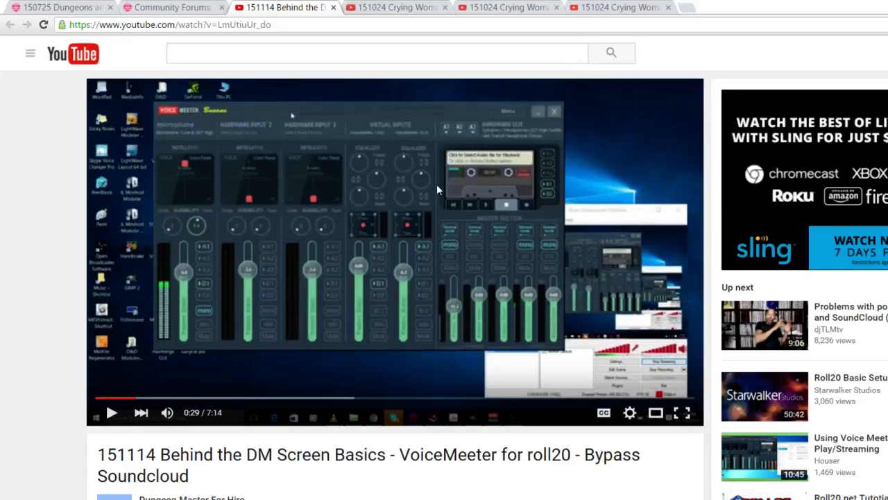
{"action": "mouse_move", "coordinate": [425, 253]}
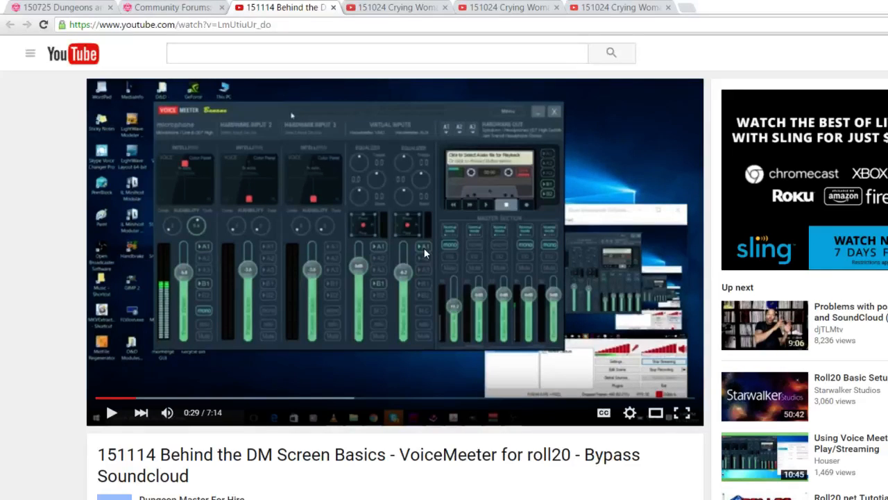
{"action": "mouse_move", "coordinate": [483, 7]}
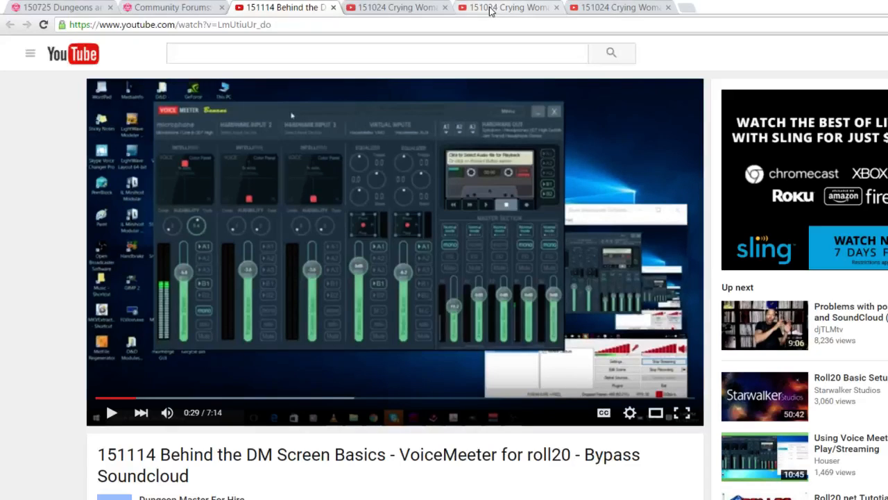
Switch to the Crying Woman of the Rock tab and play the session video
{"action": "left_click", "coordinate": [508, 8]}
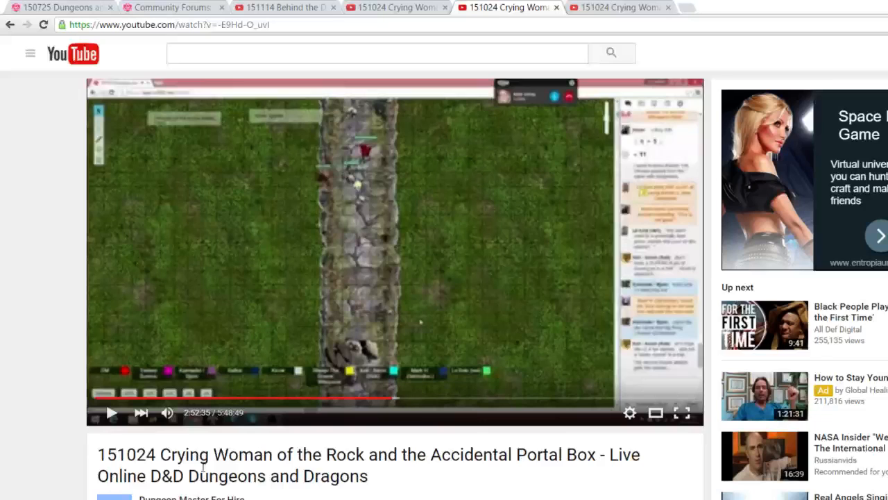
{"action": "scroll", "scroll_direction": "down", "scroll_amount": 3}
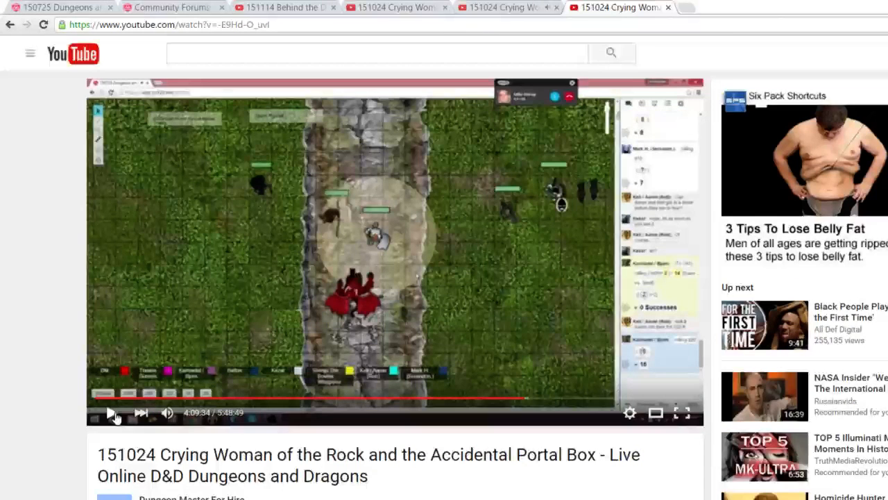
{"action": "left_click", "coordinate": [113, 413]}
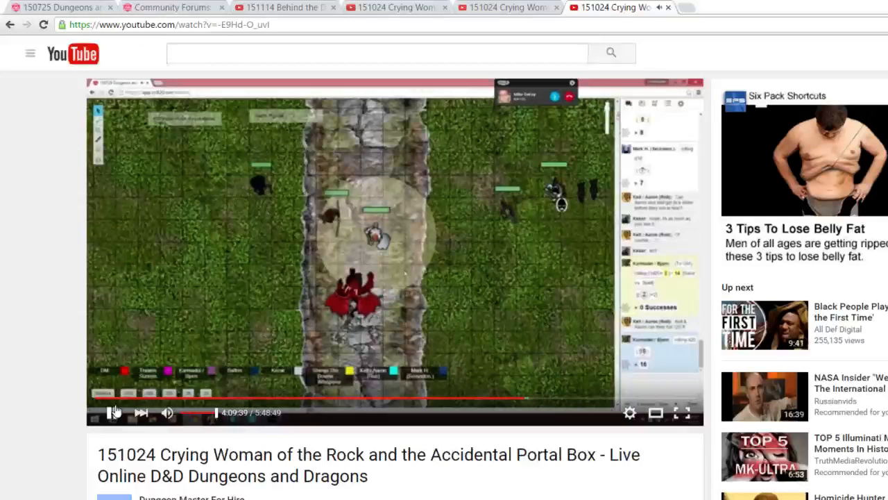
{"action": "left_click", "coordinate": [113, 412]}
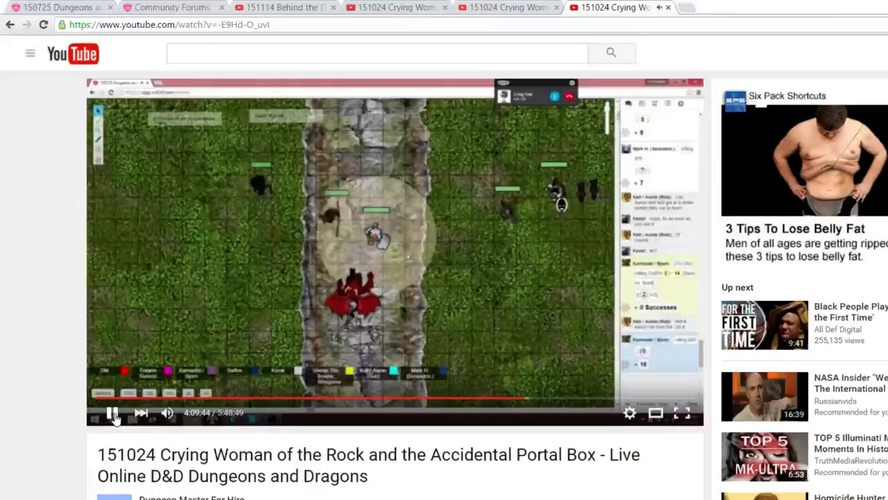
{"action": "left_click", "coordinate": [112, 413]}
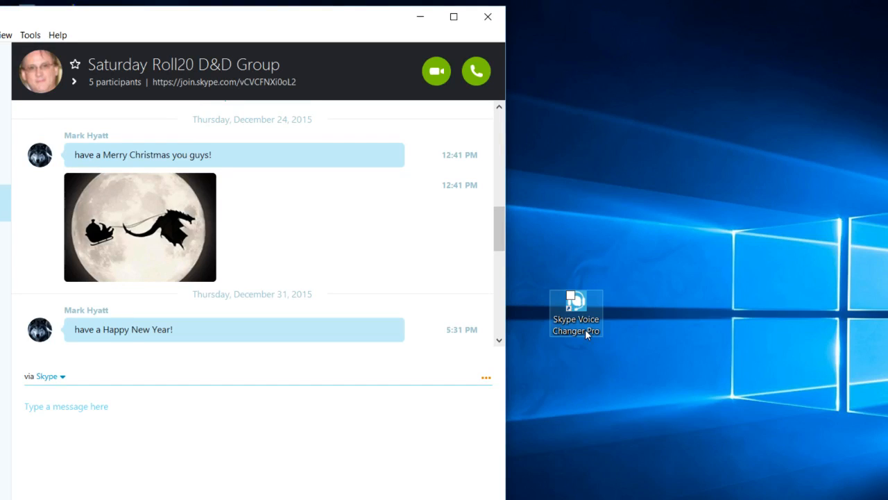
{"action": "left_click", "coordinate": [576, 308]}
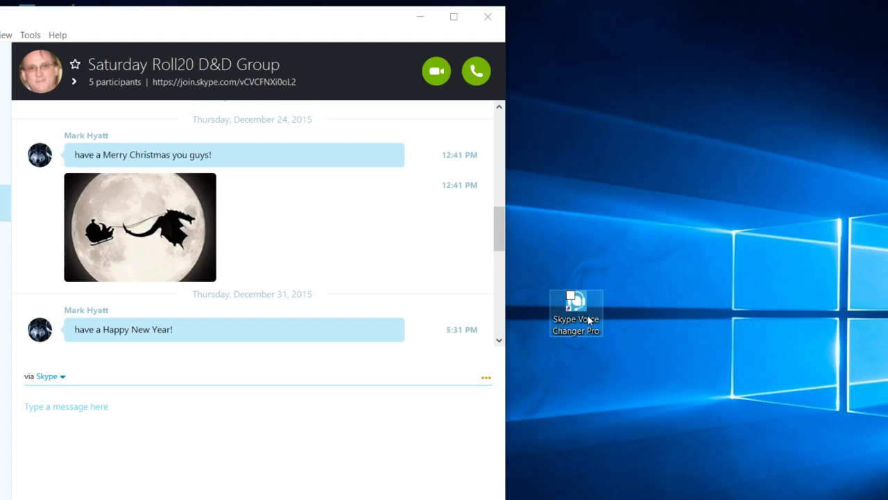
{"action": "mouse_move", "coordinate": [585, 320]}
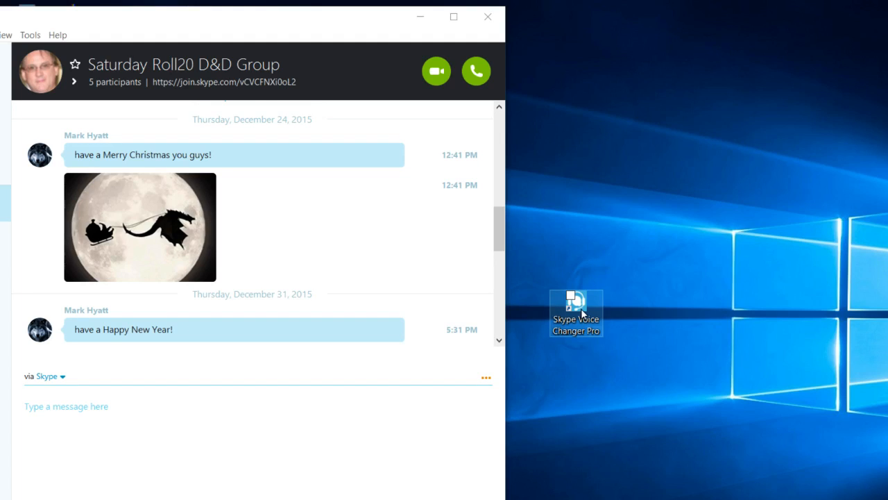
{"action": "left_click", "coordinate": [574, 302]}
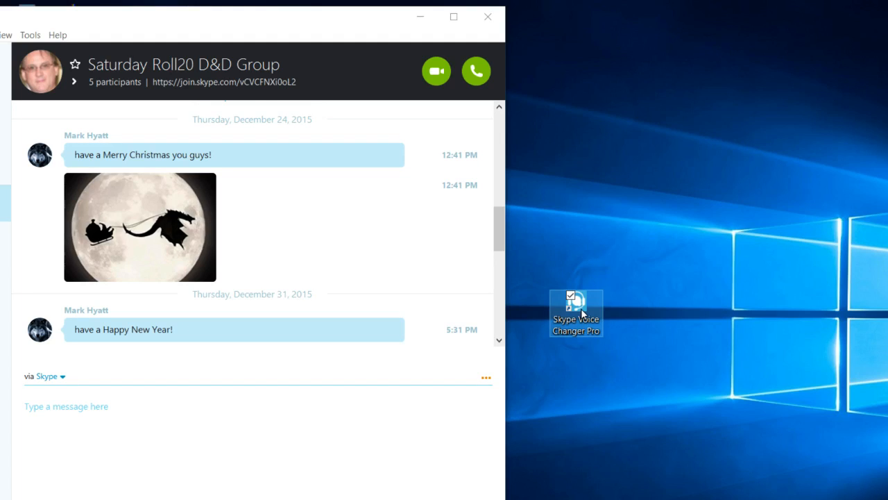
{"action": "double_click", "coordinate": [574, 306]}
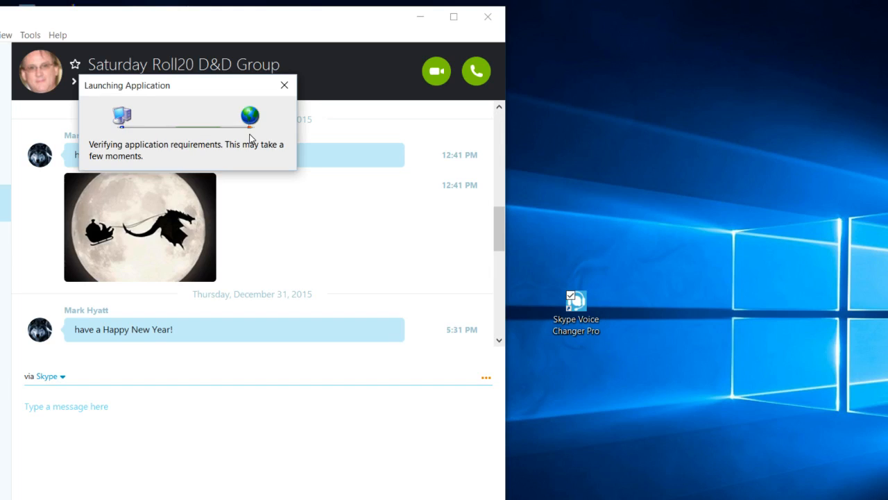
{"action": "mouse_move", "coordinate": [695, 151]}
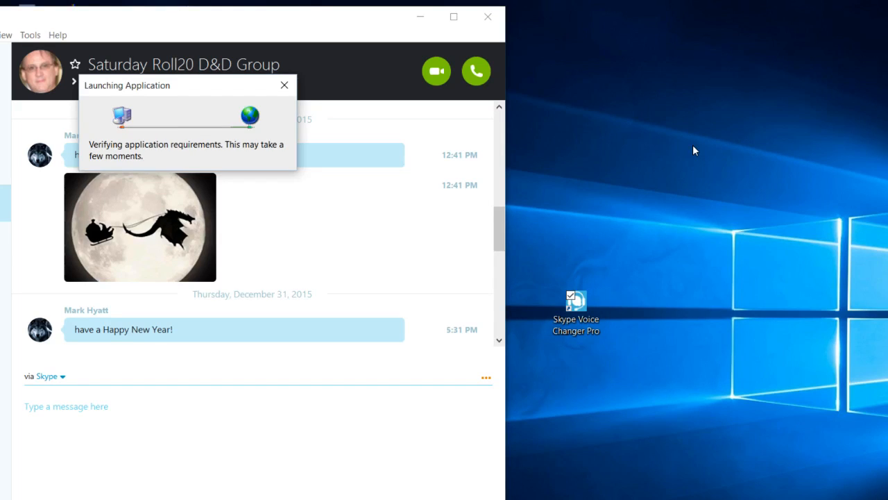
{"action": "left_click", "coordinate": [285, 84]}
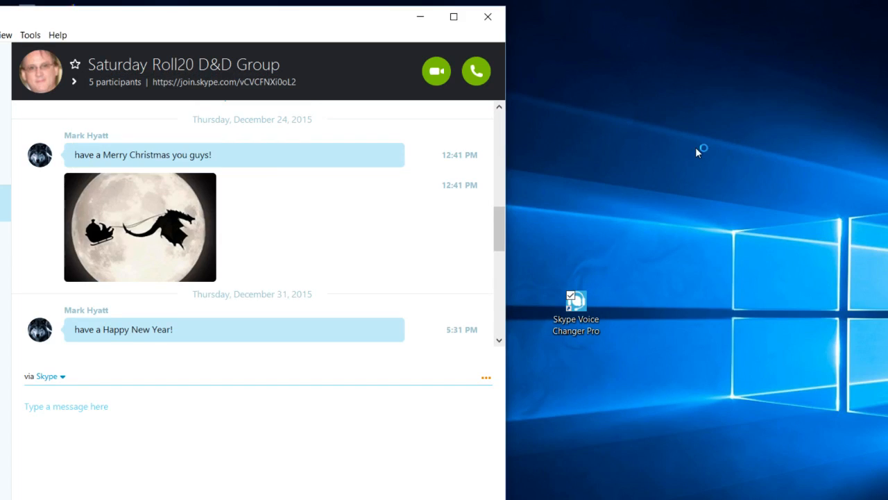
{"action": "mouse_move", "coordinate": [718, 242]}
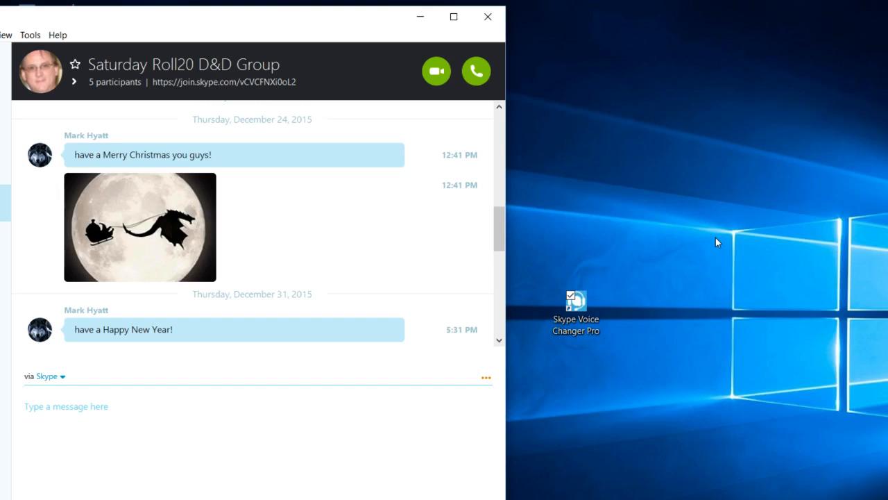
{"action": "mouse_move", "coordinate": [702, 433]}
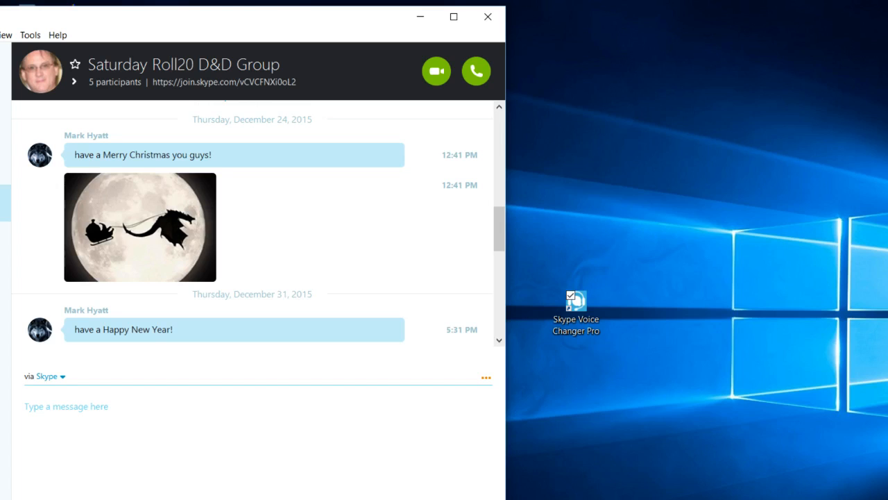
Launch Skype Voice Changer Pro from the desktop and dismiss its trial license prompt
{"action": "double_click", "coordinate": [575, 301]}
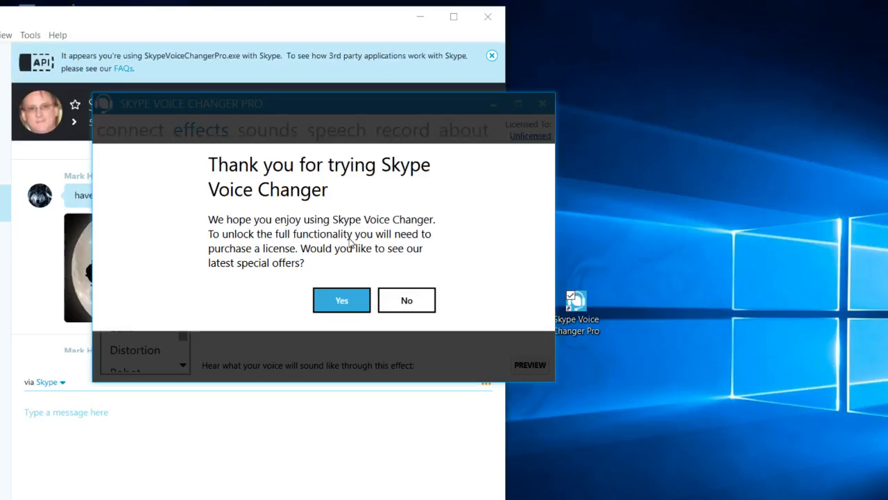
{"action": "left_click", "coordinate": [341, 300]}
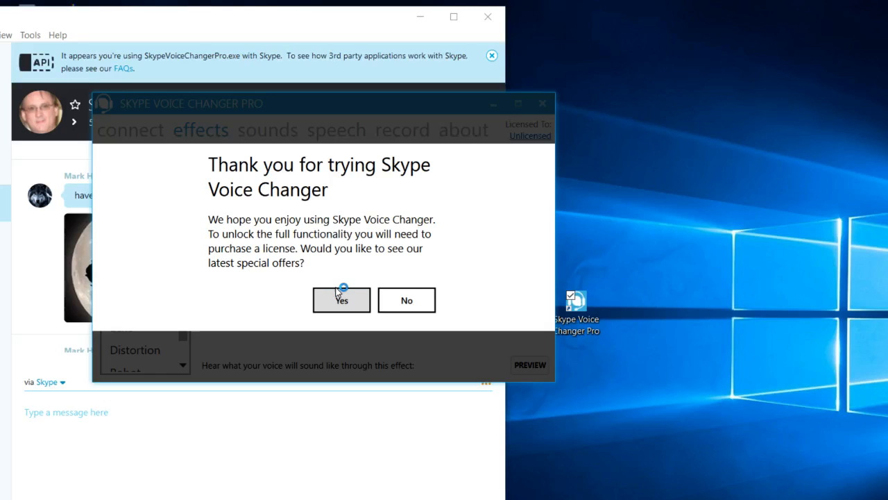
{"action": "left_click", "coordinate": [406, 300]}
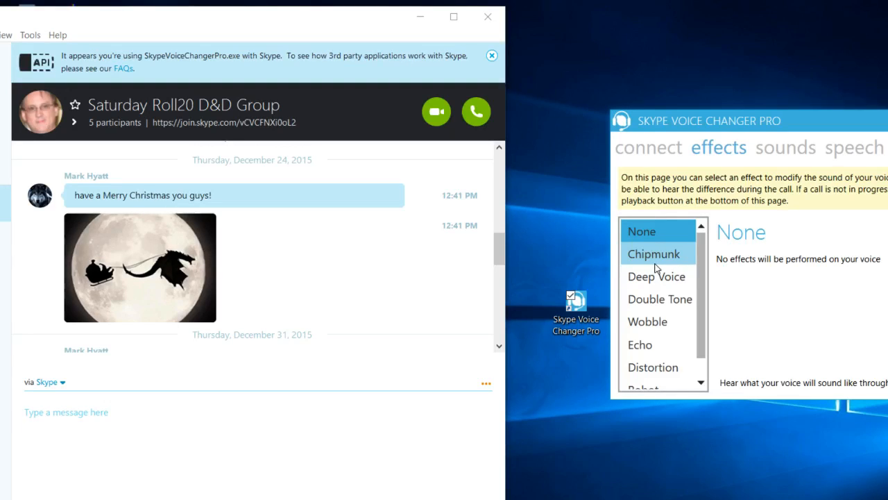
{"action": "mouse_move", "coordinate": [553, 116]}
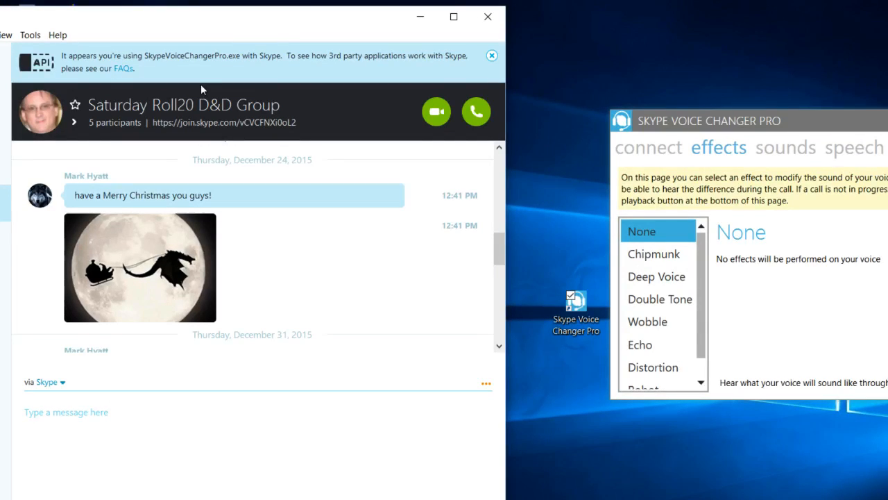
{"action": "mouse_move", "coordinate": [78, 57]}
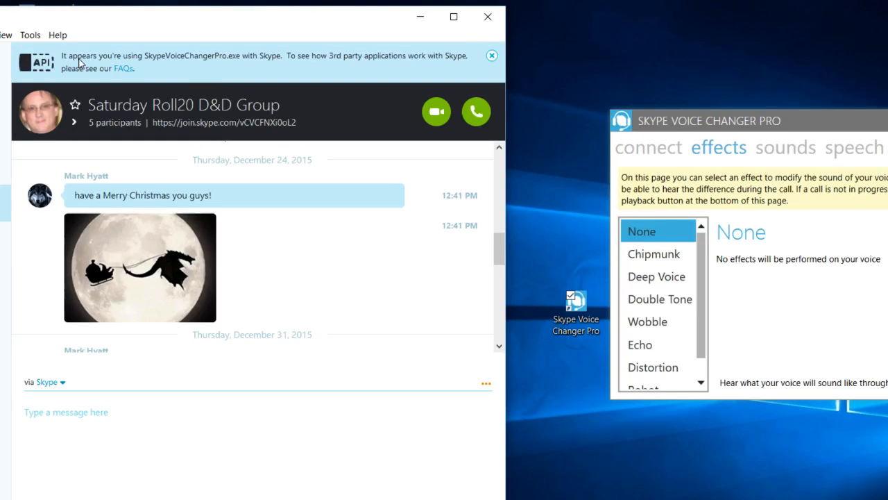
{"action": "mouse_move", "coordinate": [121, 69]}
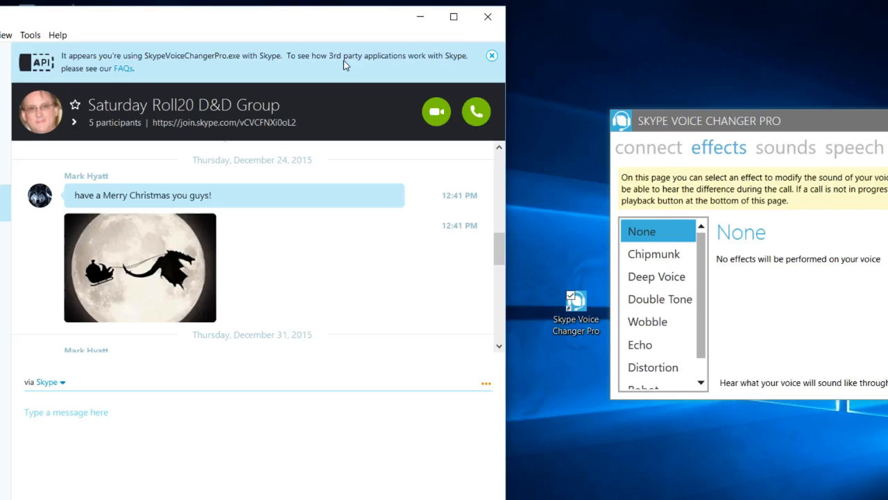
{"action": "mouse_move", "coordinate": [238, 73]}
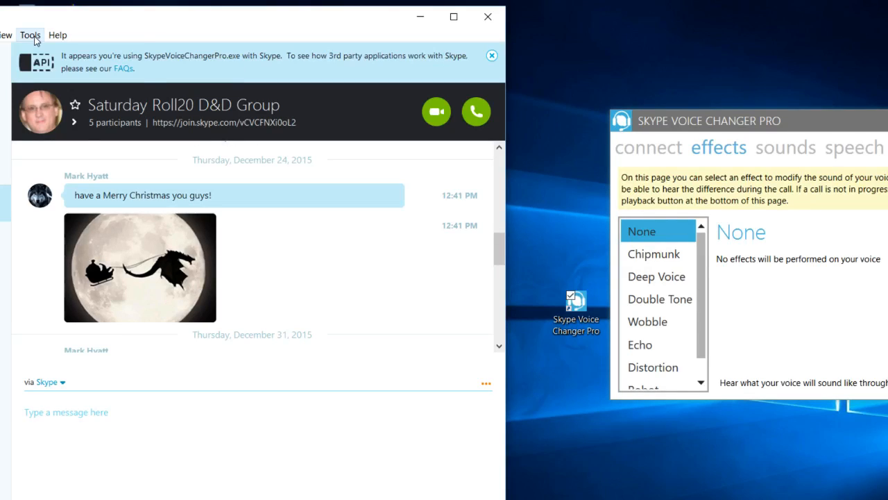
Open Skype Options, keep the built-in microphone, and enable automatic microphone adjustment
{"action": "left_click", "coordinate": [31, 34]}
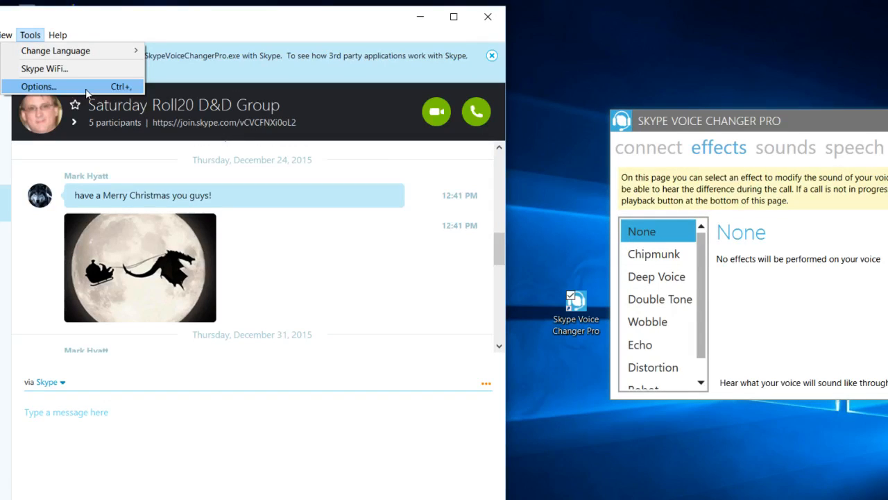
{"action": "mouse_move", "coordinate": [110, 89]}
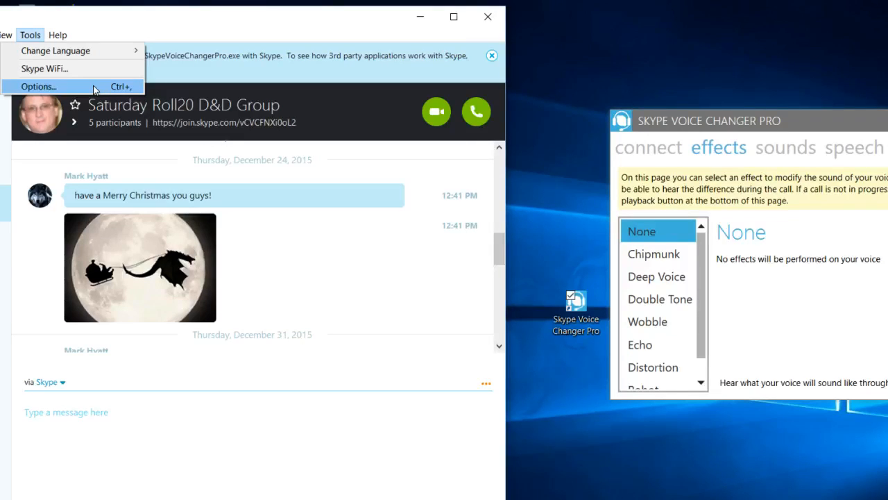
{"action": "left_click", "coordinate": [40, 86]}
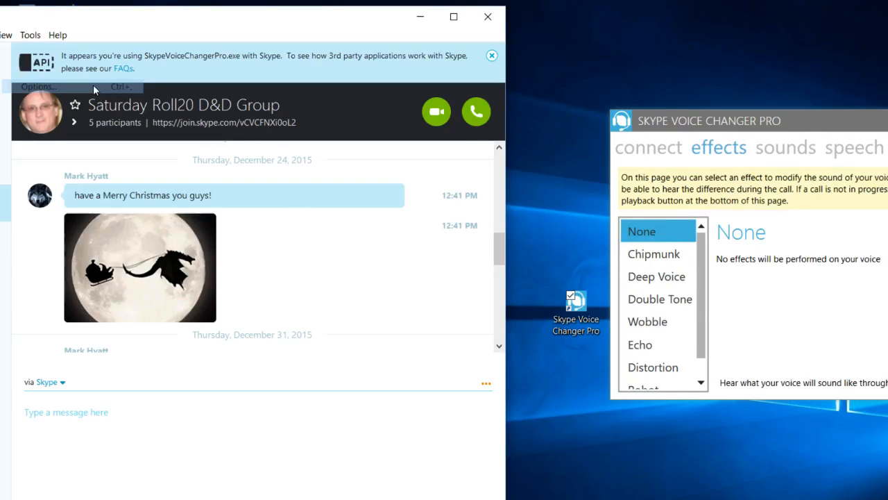
{"action": "left_click", "coordinate": [40, 87]}
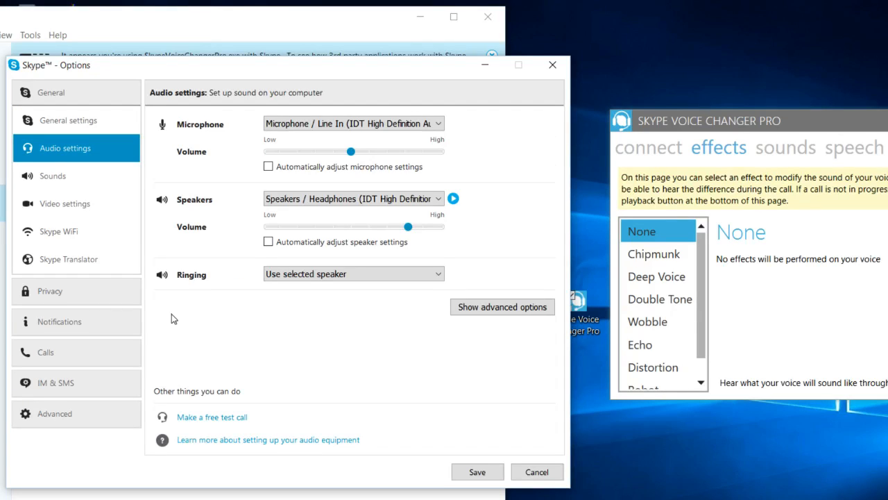
{"action": "mouse_move", "coordinate": [219, 345]}
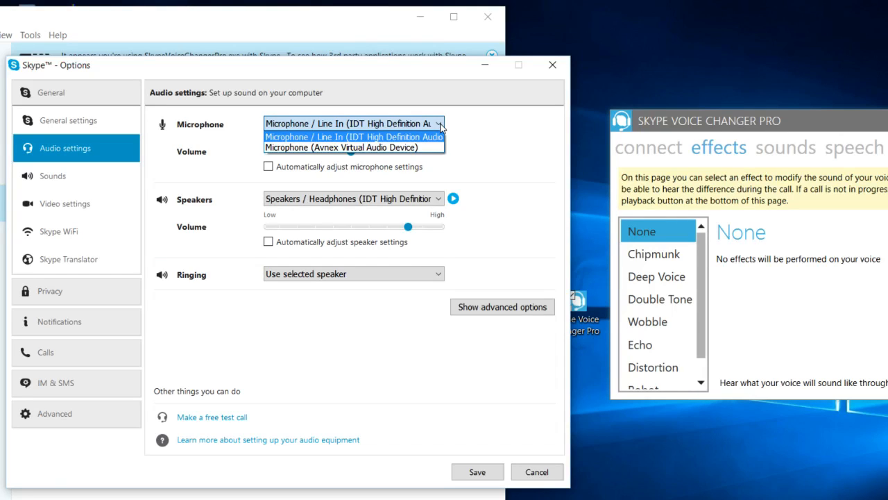
{"action": "left_click", "coordinate": [354, 136]}
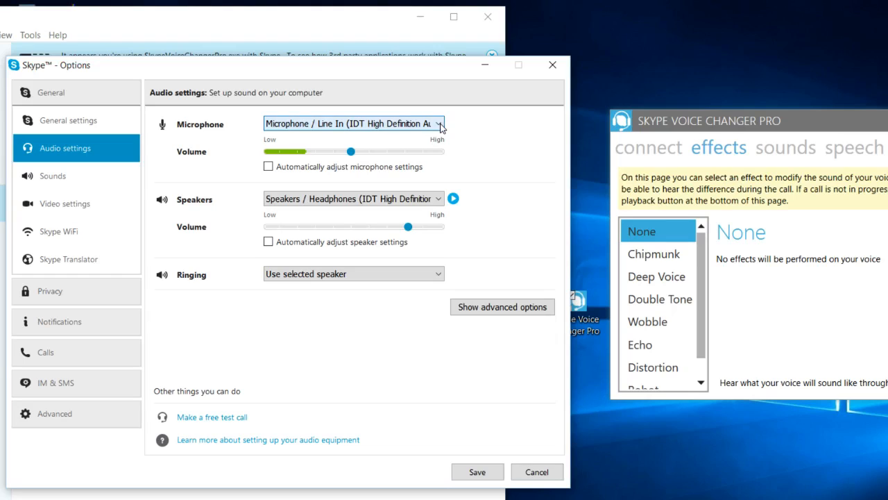
{"action": "left_click", "coordinate": [438, 199]}
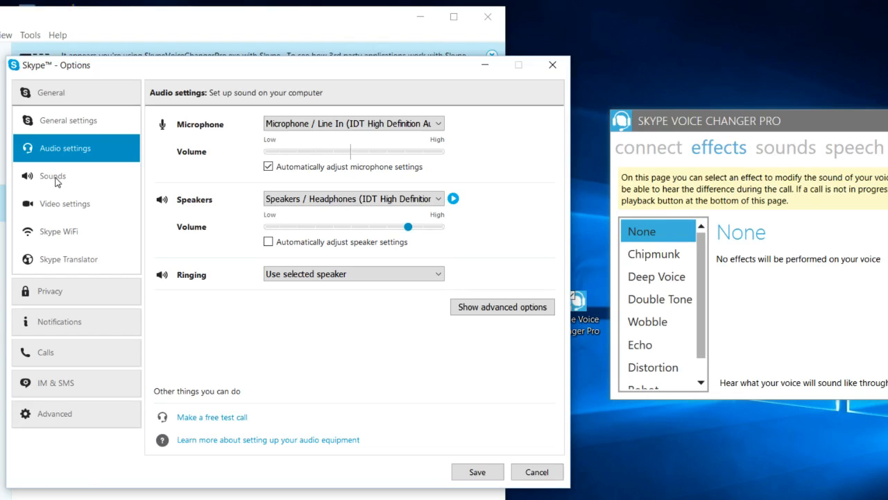
{"action": "mouse_move", "coordinate": [46, 236]}
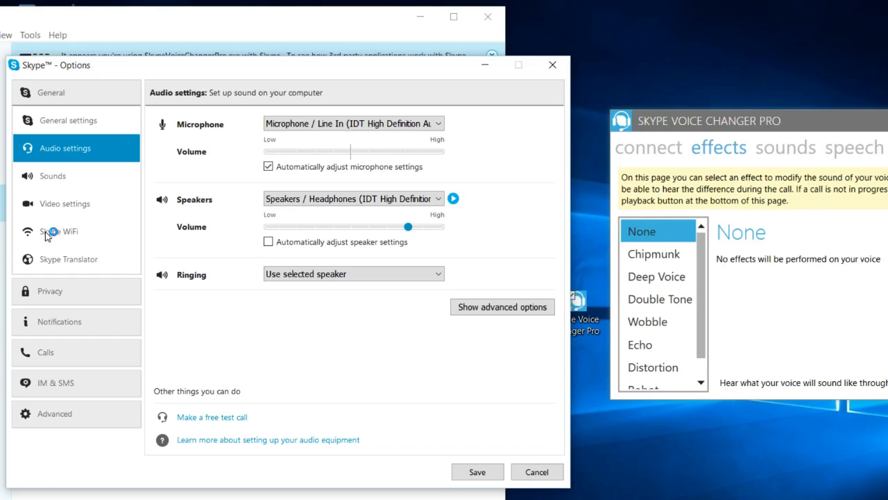
{"action": "mouse_move", "coordinate": [54, 179]}
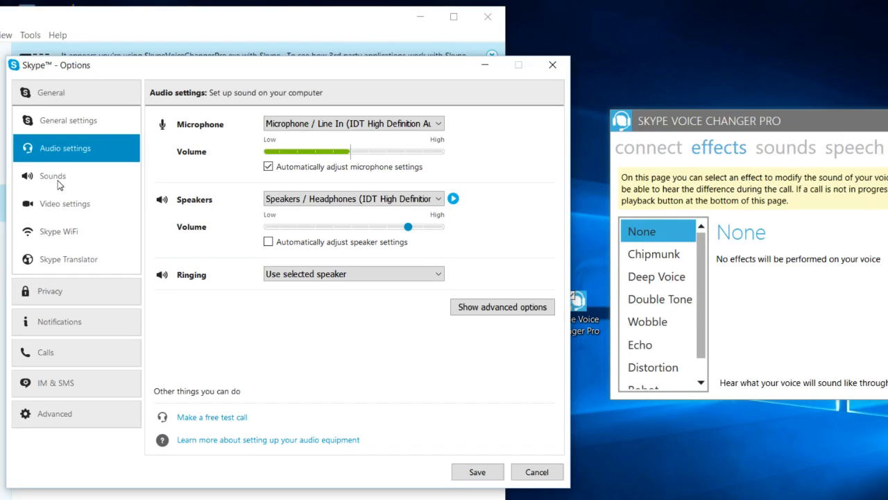
Browse the Video, WiFi, Translator and IM & SMS settings pages
{"action": "left_click", "coordinate": [64, 203]}
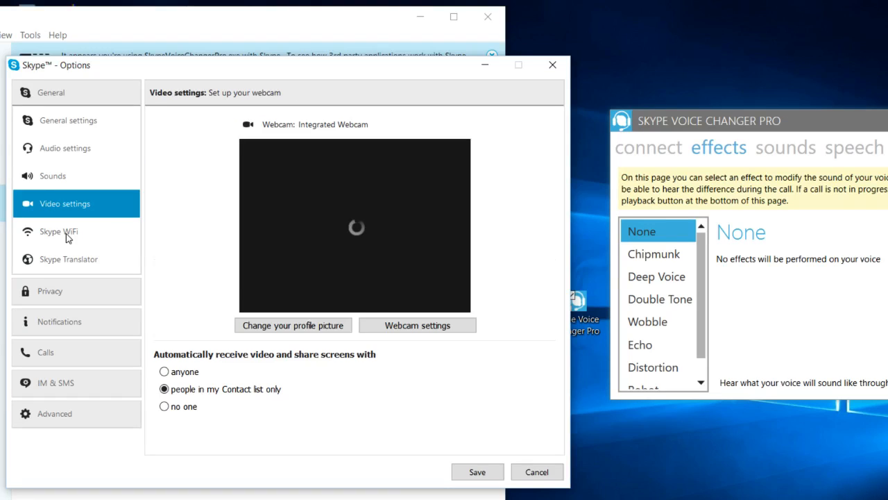
{"action": "left_click", "coordinate": [57, 231]}
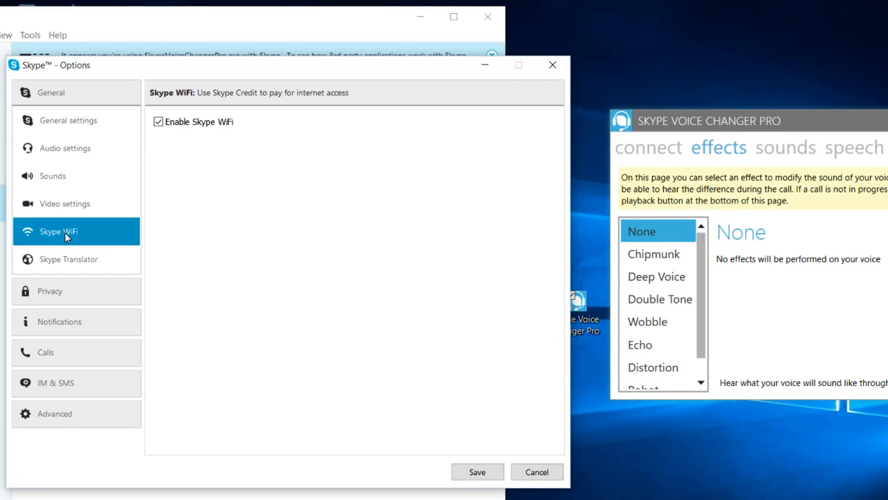
{"action": "left_click", "coordinate": [68, 259]}
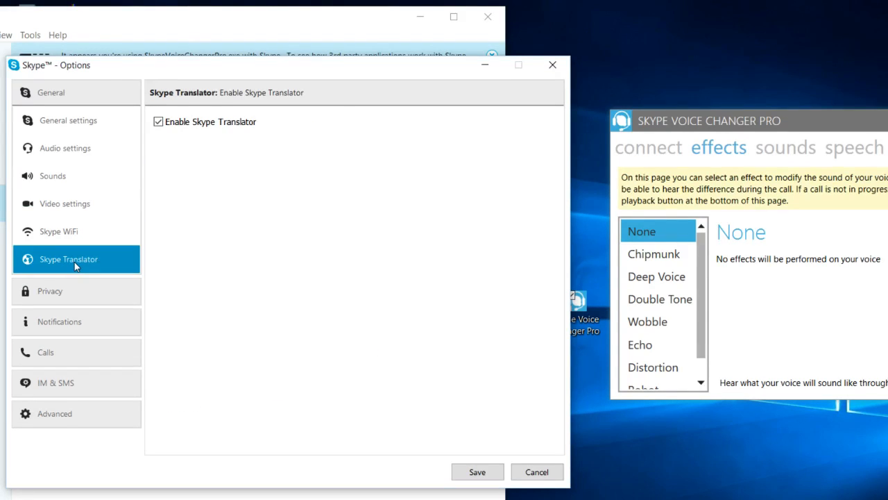
{"action": "mouse_move", "coordinate": [68, 335]}
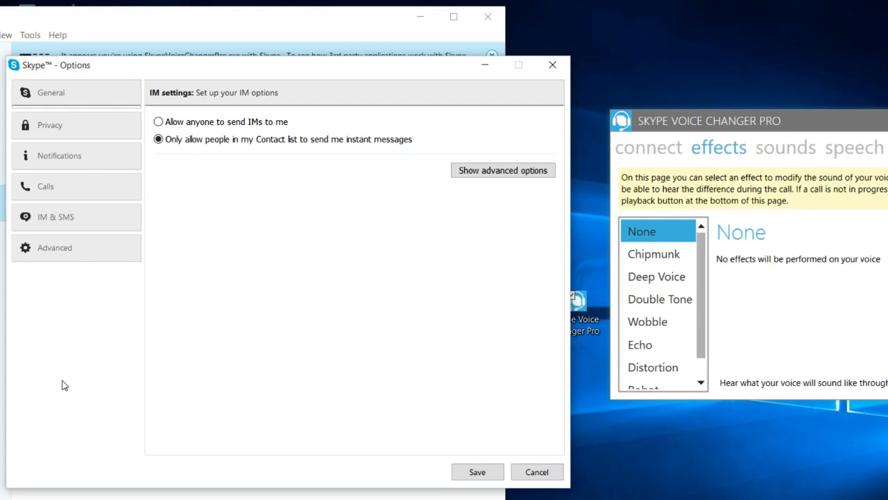
{"action": "left_click", "coordinate": [56, 217]}
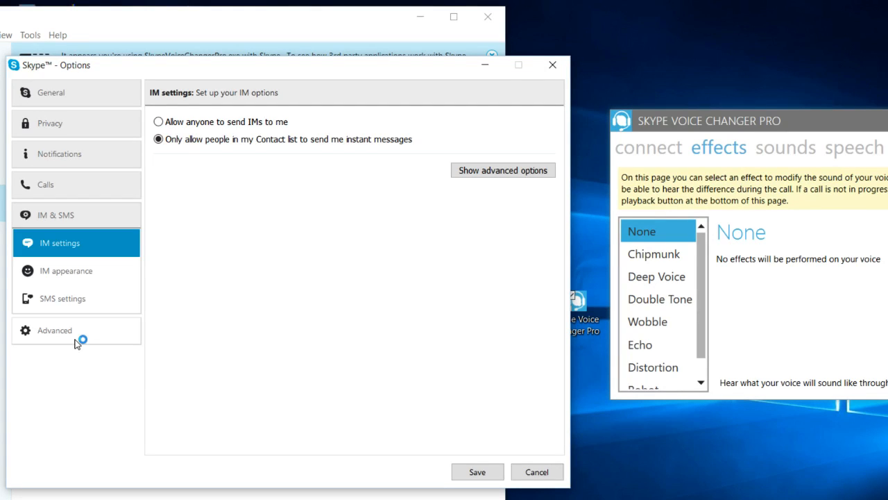
Under Advanced, confirm Voice Changer Pro is allowed API access, then close the list
{"action": "left_click", "coordinate": [53, 330]}
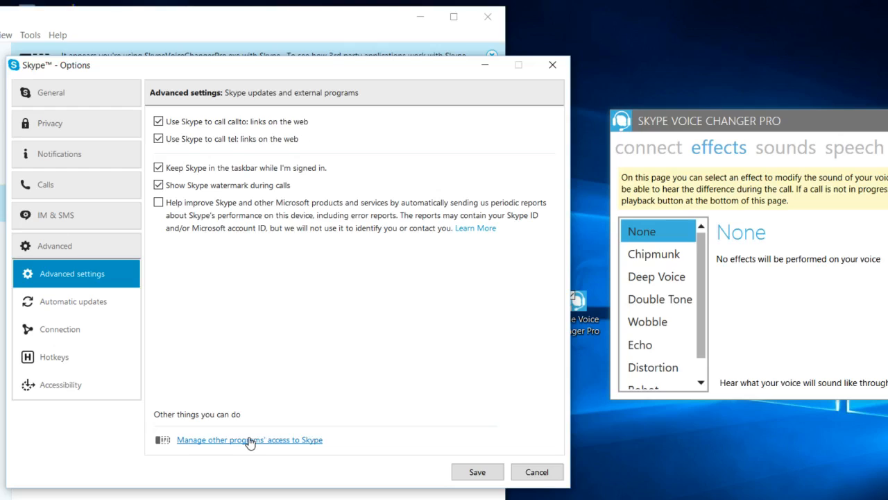
{"action": "mouse_move", "coordinate": [197, 443]}
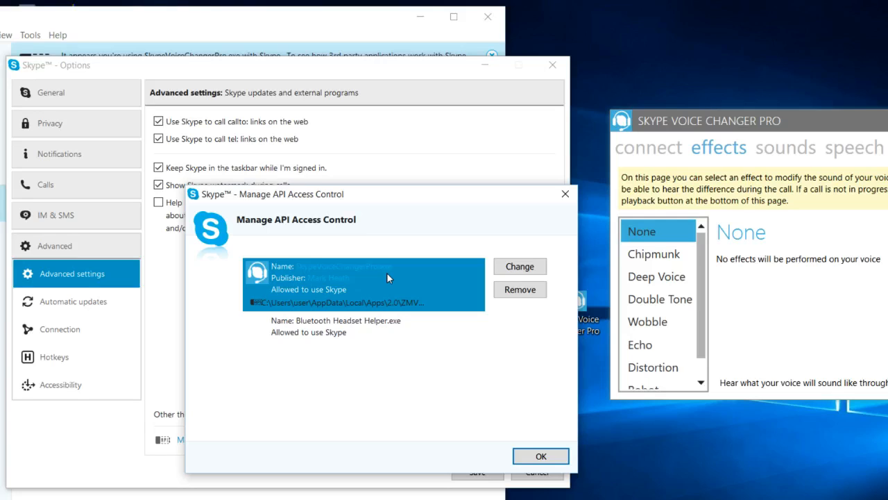
{"action": "mouse_move", "coordinate": [541, 270]}
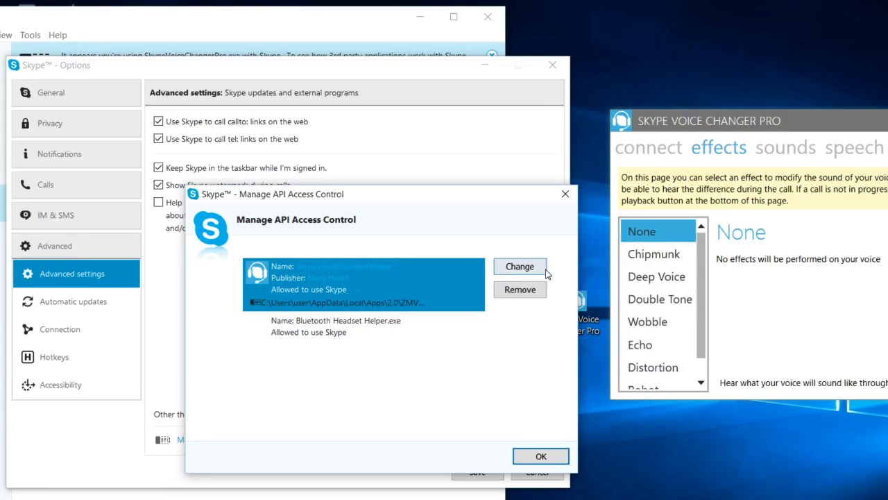
{"action": "mouse_move", "coordinate": [537, 398]}
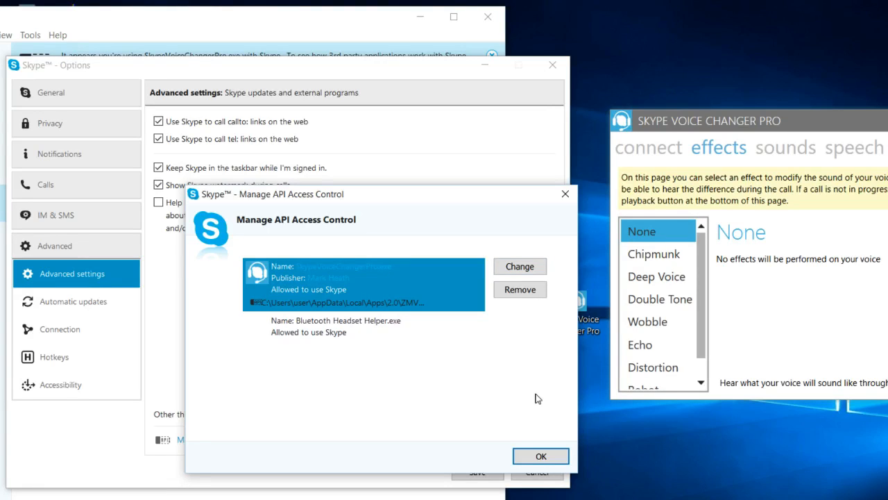
{"action": "mouse_move", "coordinate": [566, 193]}
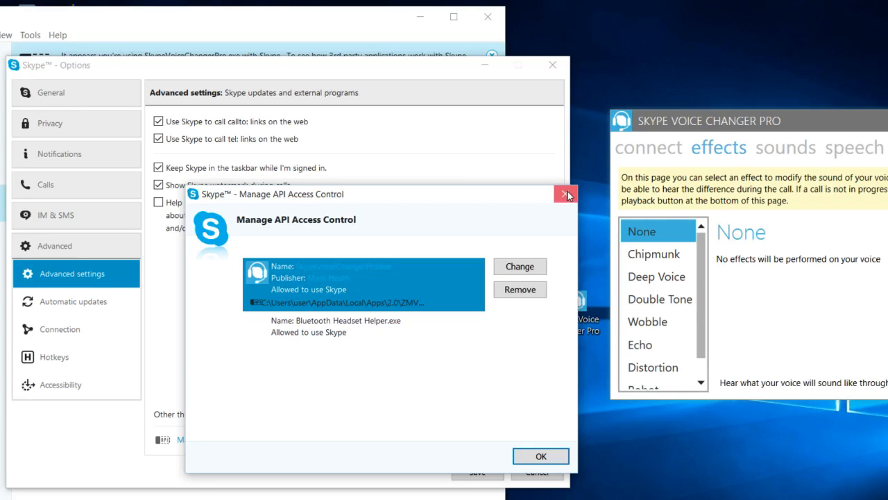
{"action": "left_click", "coordinate": [566, 193]}
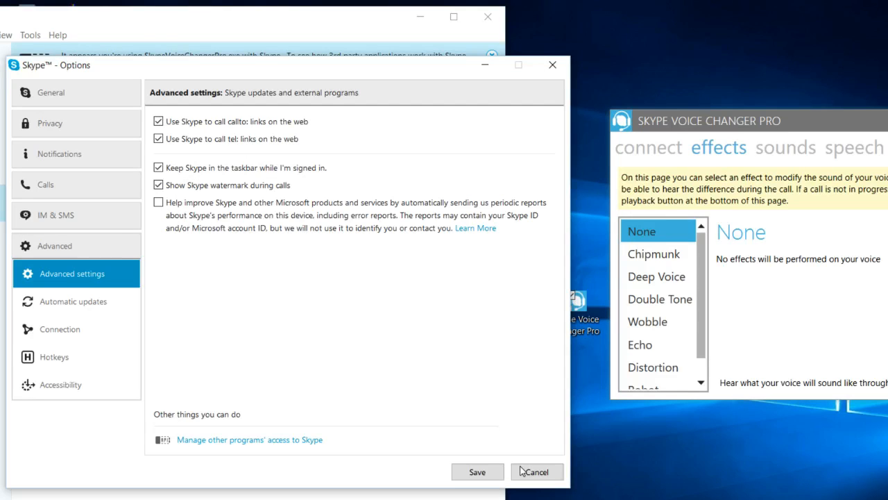
Close Options without saving, select the Chipmunk voice effect, and browse the Skype menu
{"action": "left_click", "coordinate": [538, 472]}
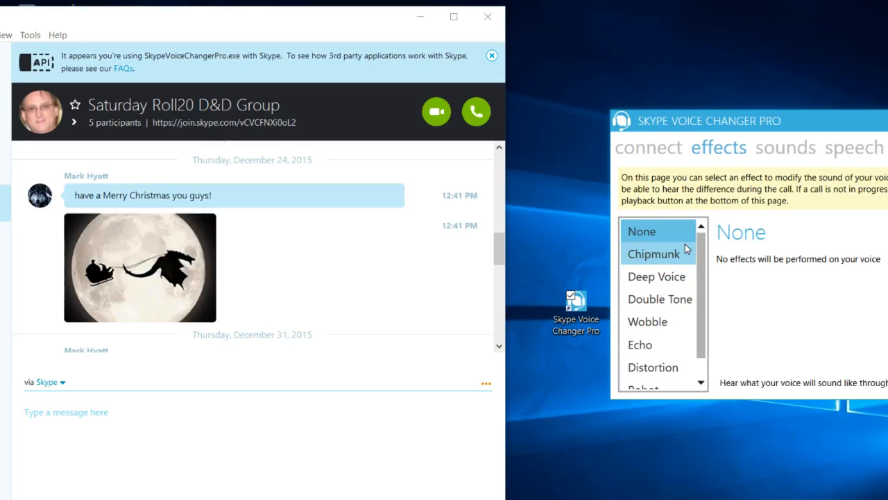
{"action": "left_click", "coordinate": [654, 253]}
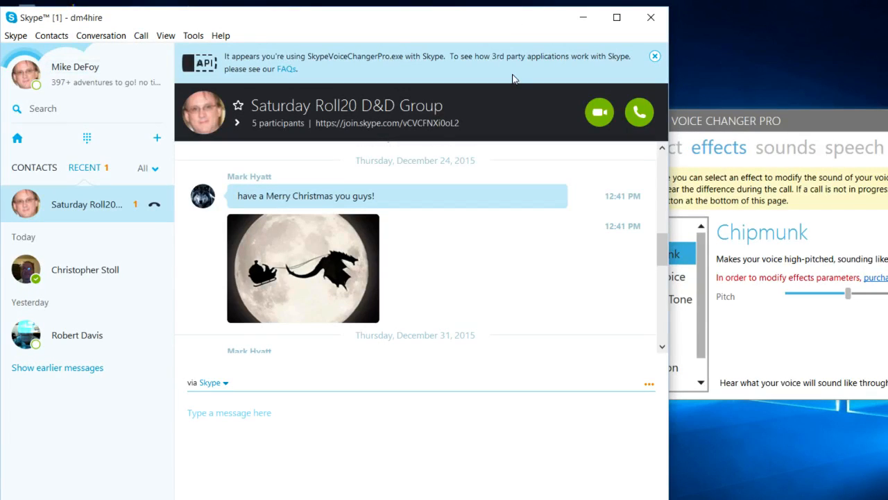
{"action": "mouse_move", "coordinate": [90, 207]}
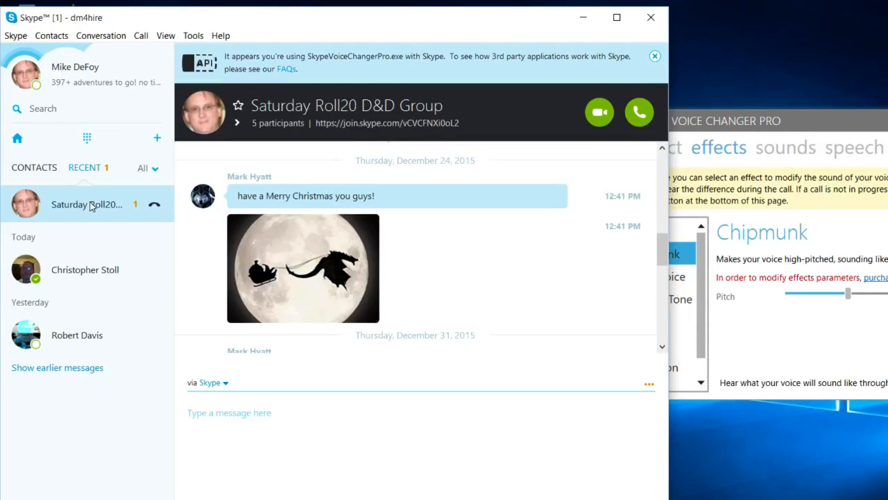
{"action": "left_click", "coordinate": [14, 35]}
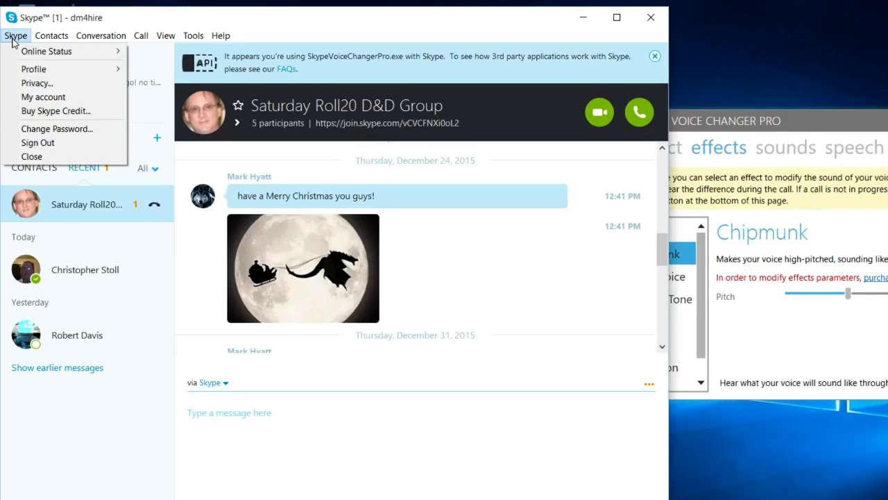
Browse the Conversation, Call and Contacts menus, then show the full contact list
{"action": "left_click", "coordinate": [100, 36]}
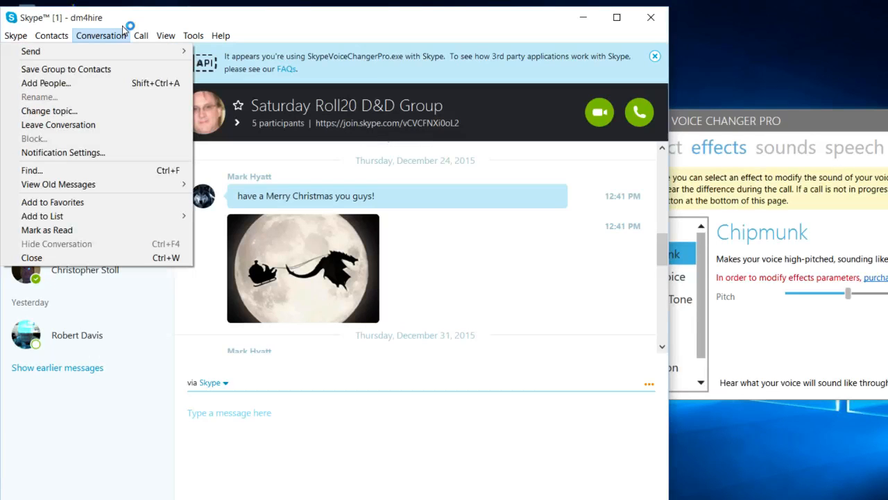
{"action": "left_click", "coordinate": [141, 35]}
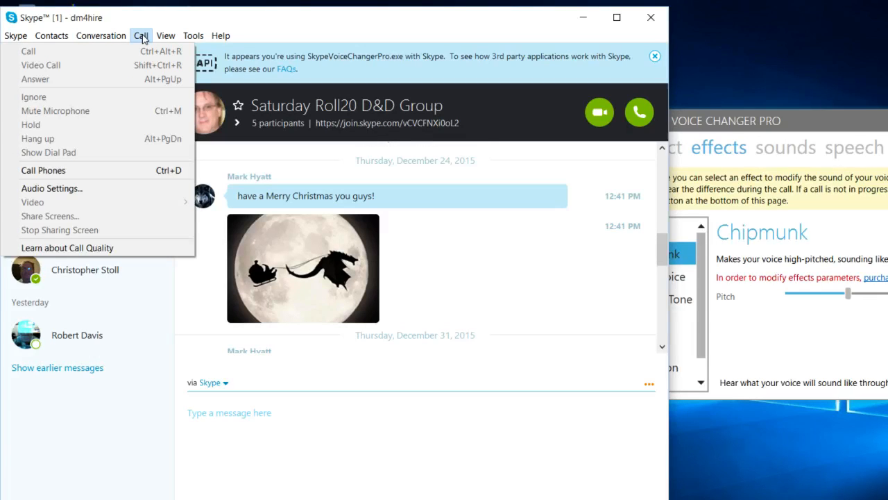
{"action": "left_click", "coordinate": [51, 35]}
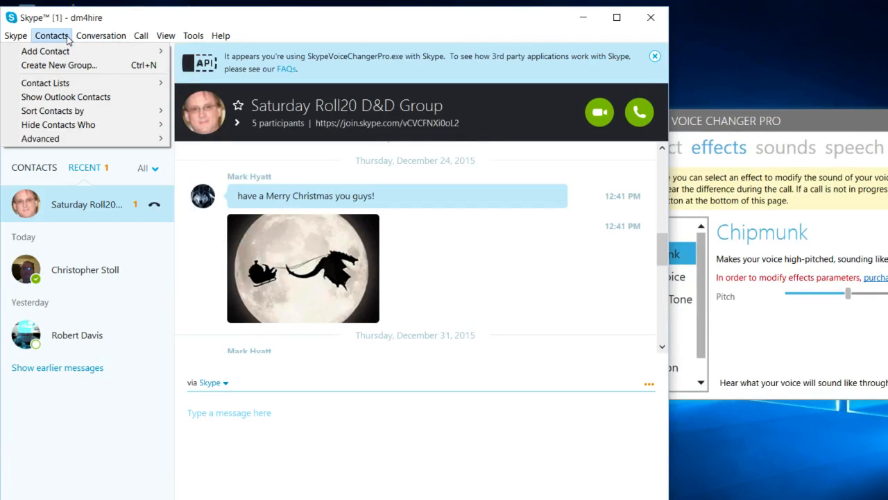
{"action": "left_click", "coordinate": [13, 35]}
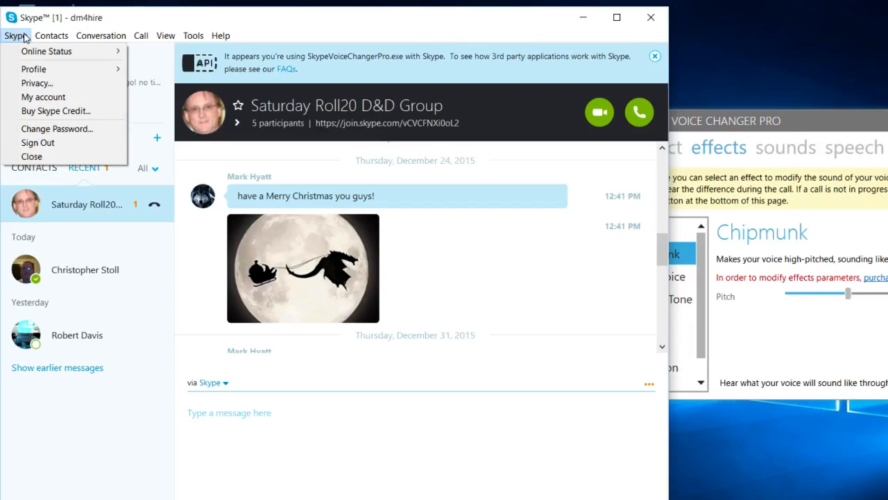
{"action": "left_click", "coordinate": [193, 35]}
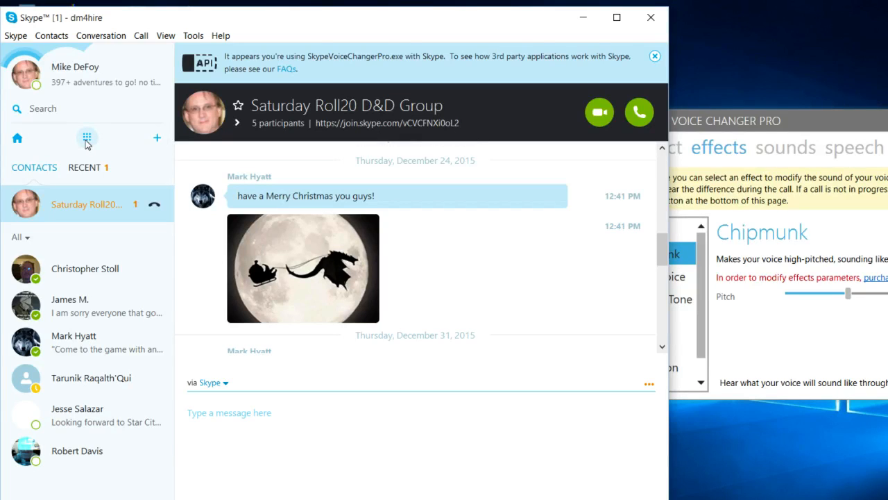
Open the phone dial pad and browse the Contacts, Call, View and Tools menus
{"action": "left_click", "coordinate": [86, 139]}
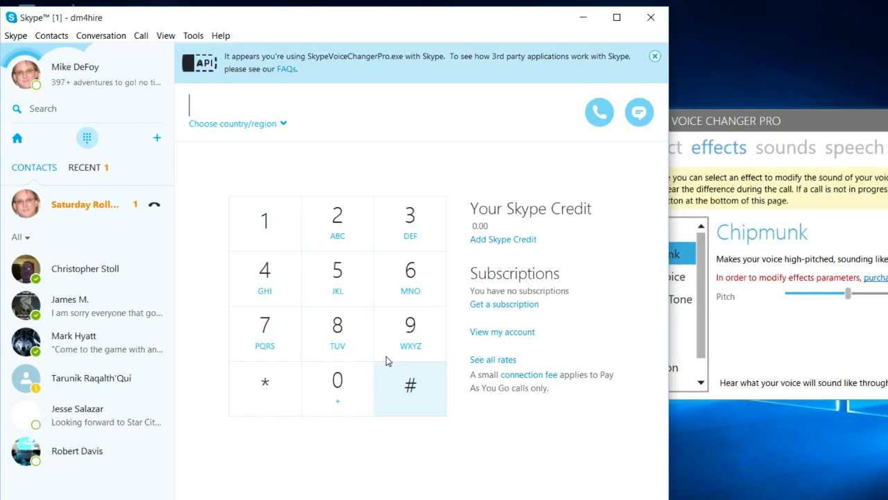
{"action": "mouse_move", "coordinate": [468, 102]}
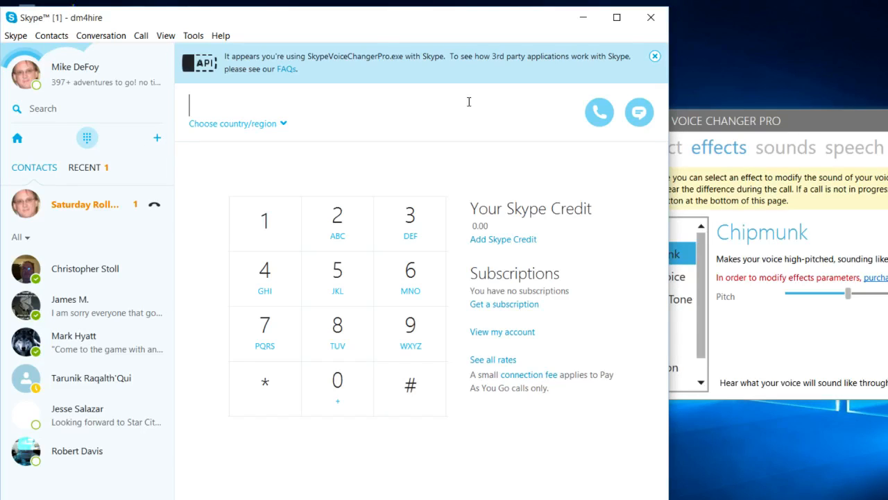
{"action": "left_click", "coordinate": [51, 36]}
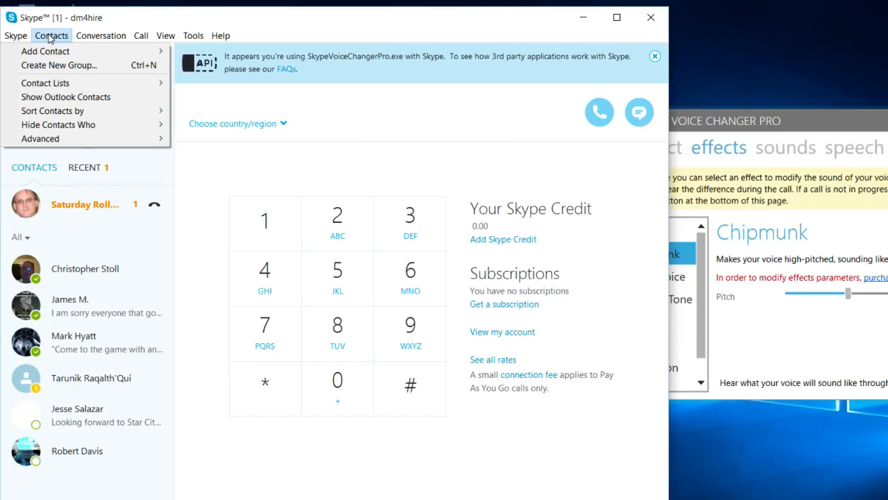
{"action": "mouse_move", "coordinate": [59, 51]}
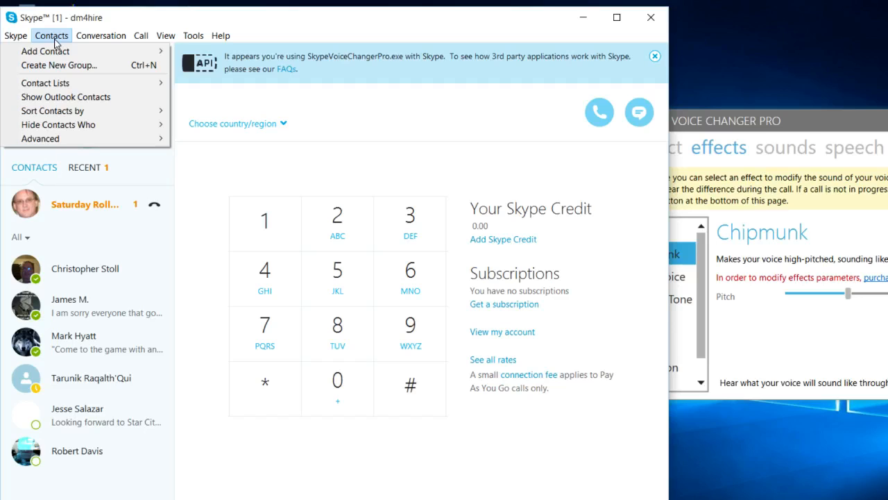
{"action": "left_click", "coordinate": [141, 35]}
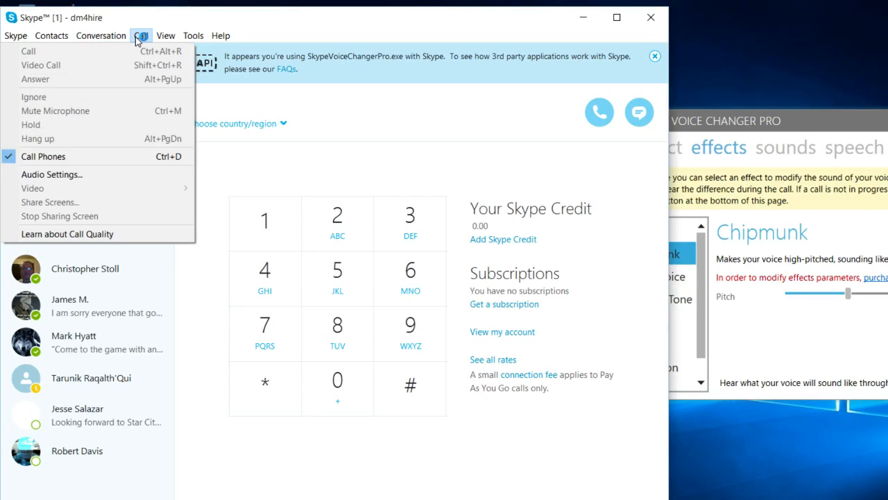
{"action": "mouse_move", "coordinate": [170, 221]}
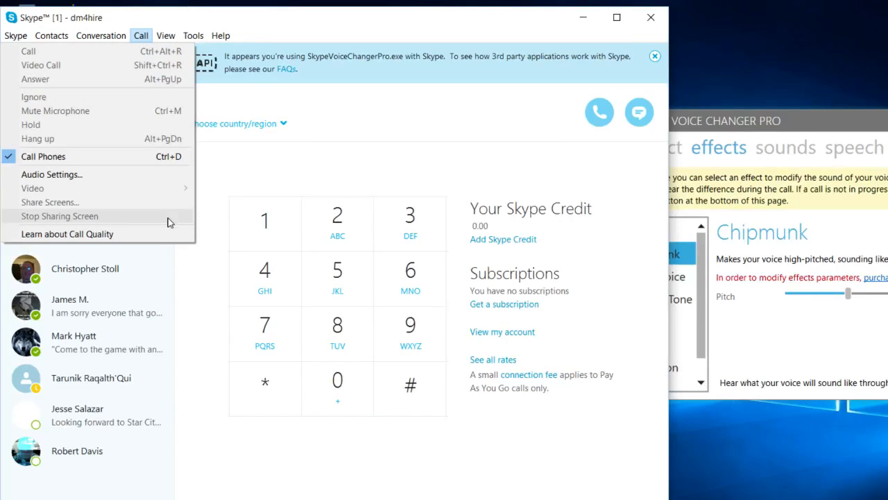
{"action": "left_click", "coordinate": [165, 36]}
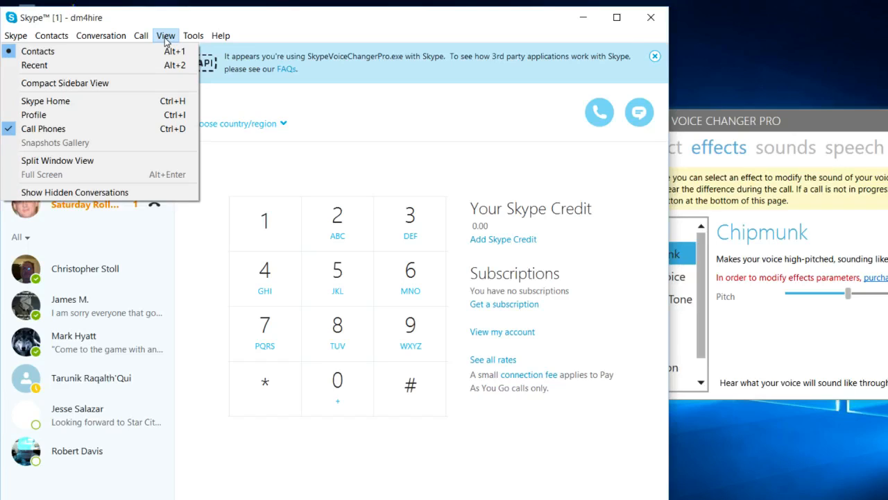
{"action": "left_click", "coordinate": [193, 35]}
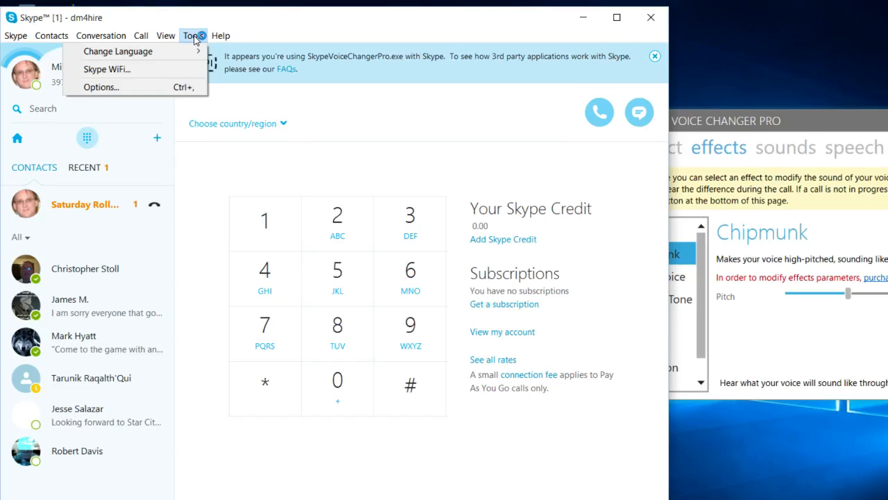
Browse the Skype, Contacts, Conversation, Call and View menus, then show recent conversations
{"action": "left_click", "coordinate": [15, 35]}
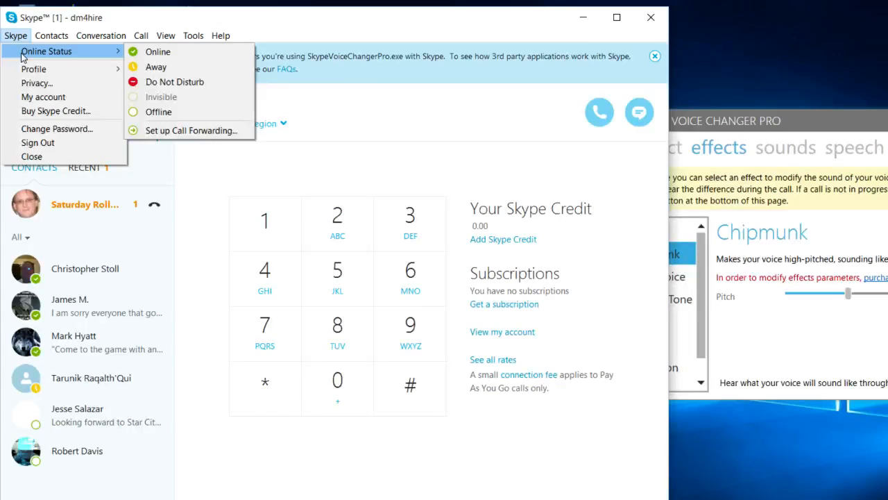
{"action": "left_click", "coordinate": [54, 36]}
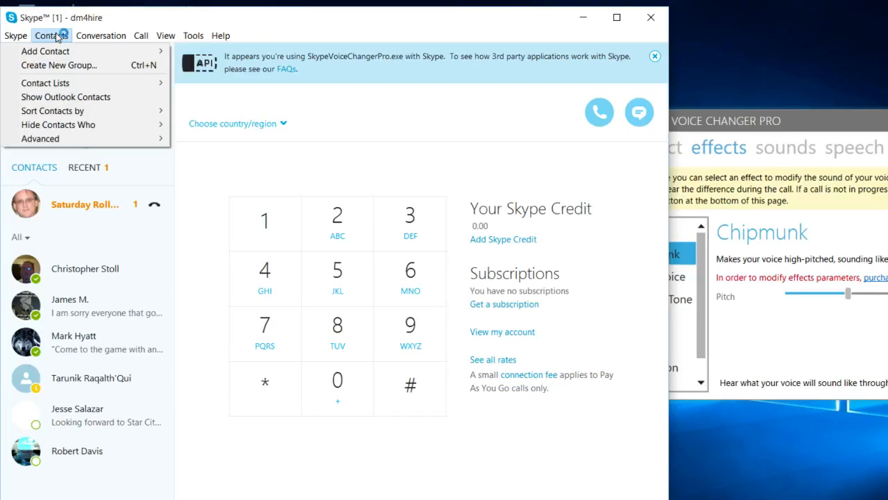
{"action": "mouse_move", "coordinate": [120, 165]}
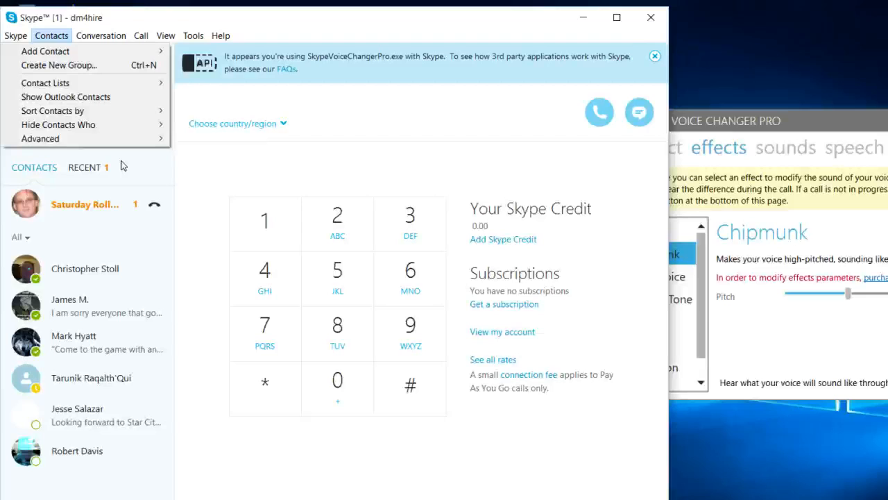
{"action": "left_click", "coordinate": [101, 36]}
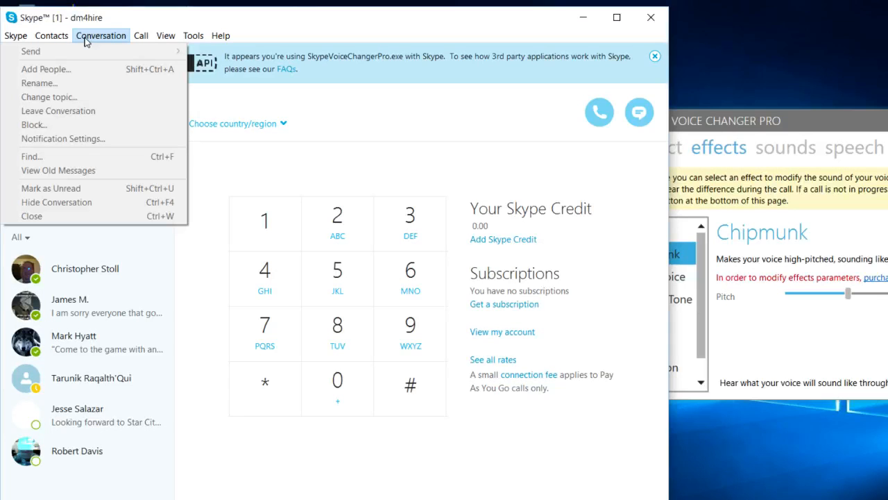
{"action": "left_click", "coordinate": [140, 36]}
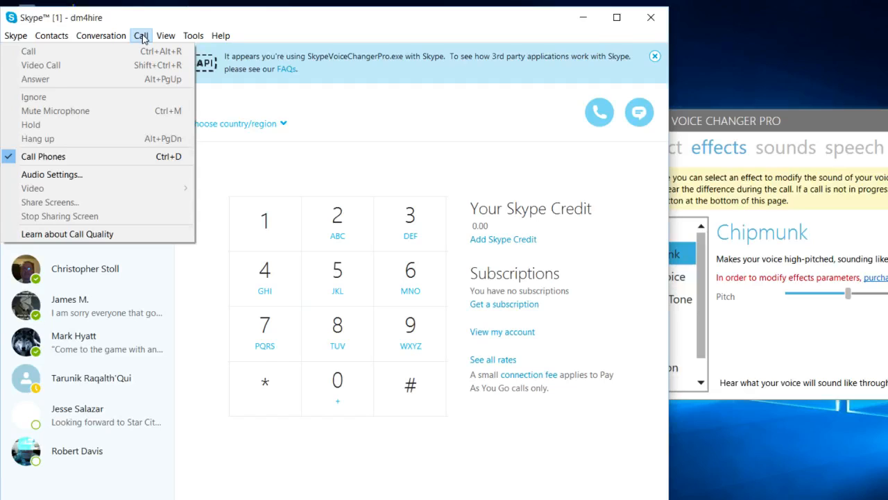
{"action": "left_click", "coordinate": [165, 35]}
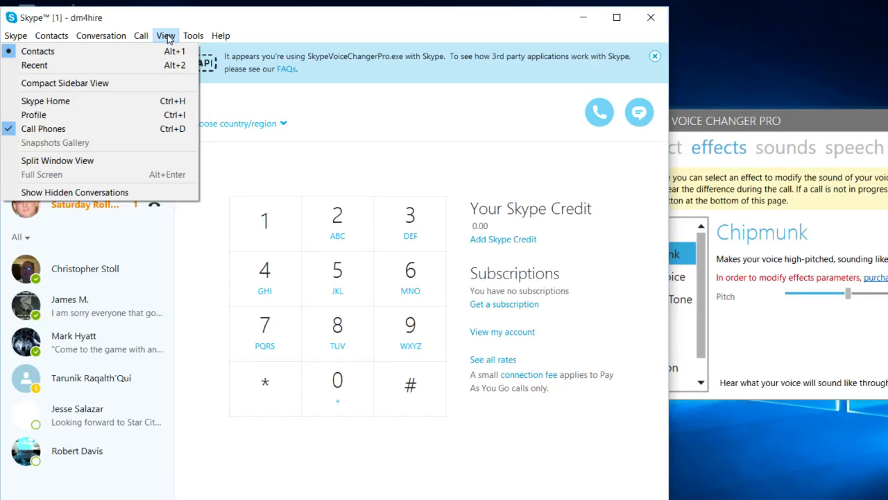
{"action": "left_click", "coordinate": [220, 36]}
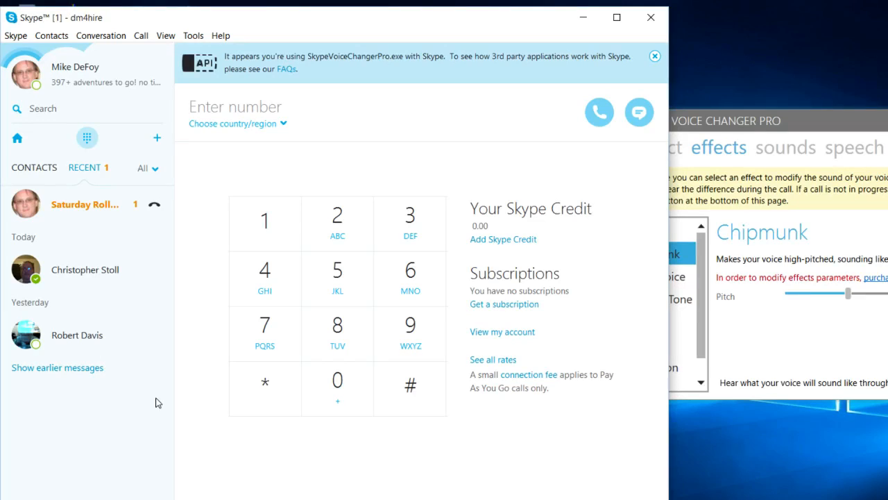
{"action": "mouse_move", "coordinate": [537, 411]}
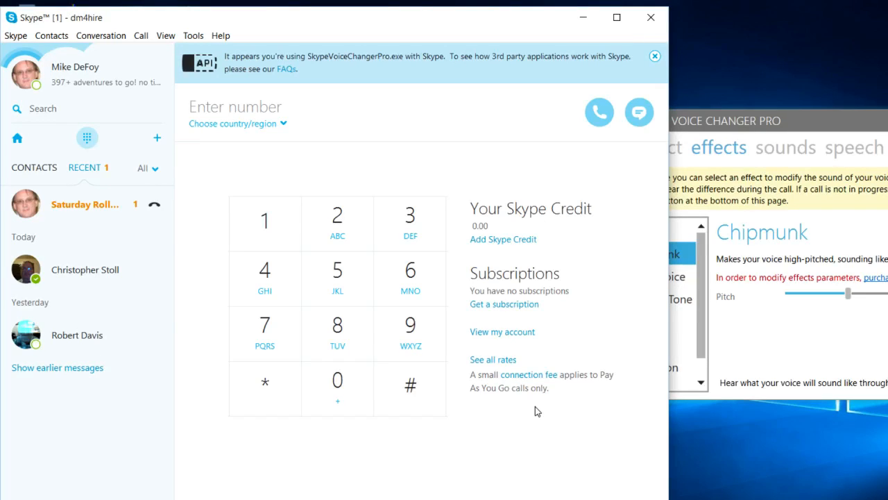
{"action": "mouse_move", "coordinate": [57, 368]}
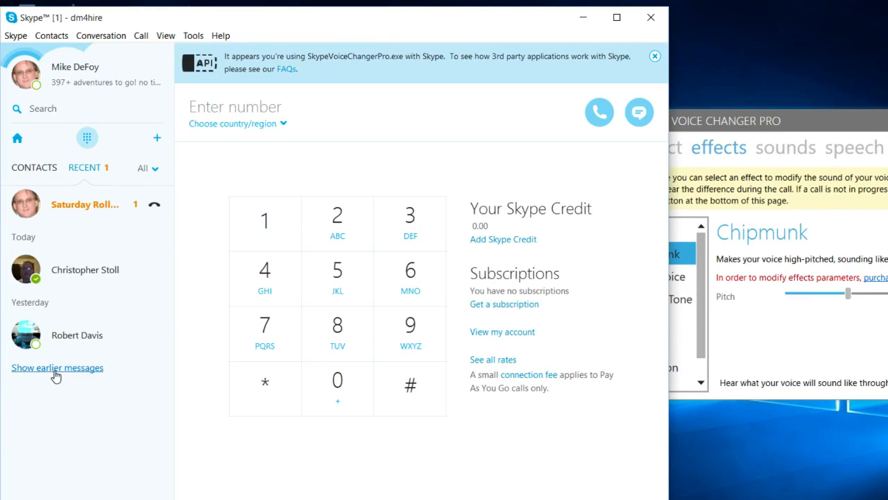
Reveal earlier conversations, open Echo / Sound Test Service, and start the test call
{"action": "left_click", "coordinate": [57, 367]}
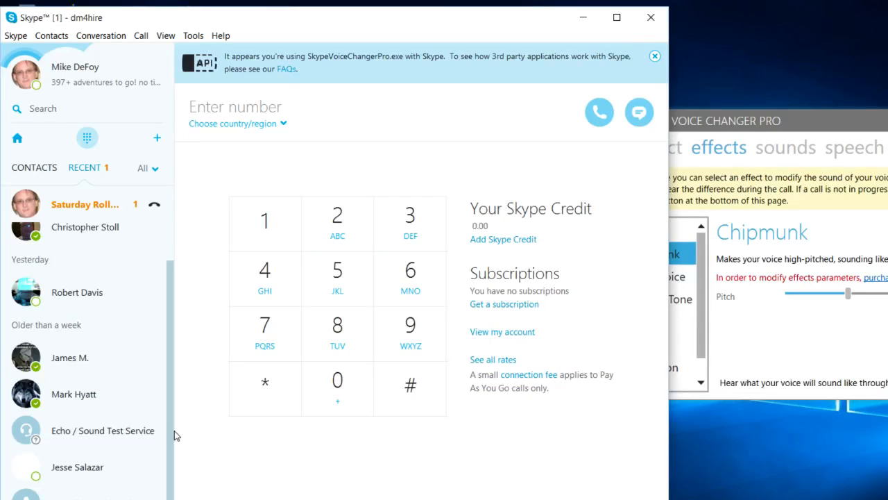
{"action": "left_click", "coordinate": [102, 430]}
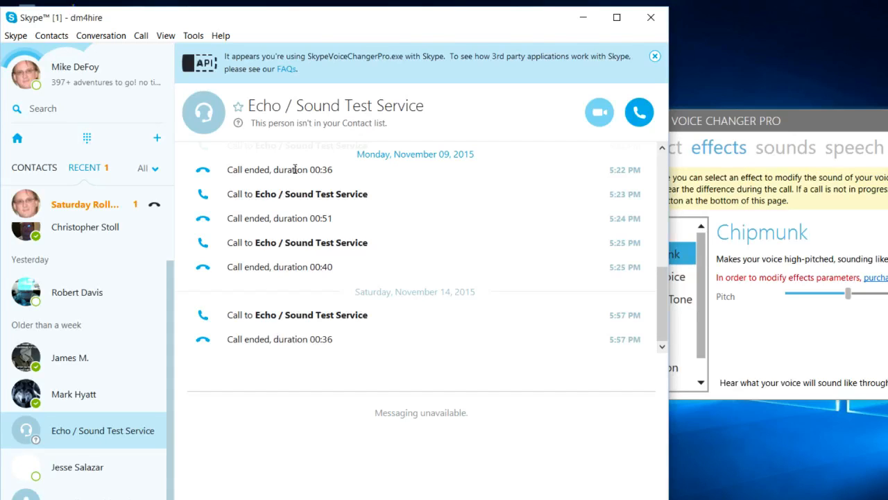
{"action": "left_click", "coordinate": [639, 111]}
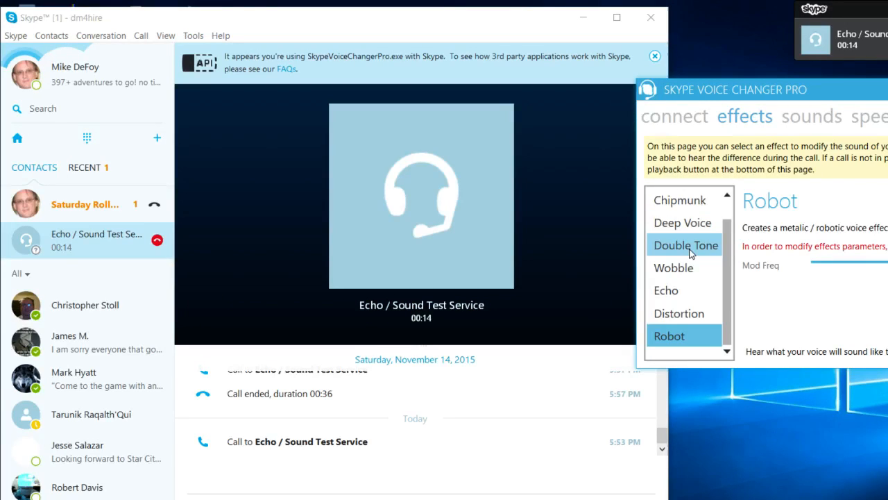
Apply the Distortion and then the Echo voice effects during the test call
{"action": "left_click", "coordinate": [682, 312]}
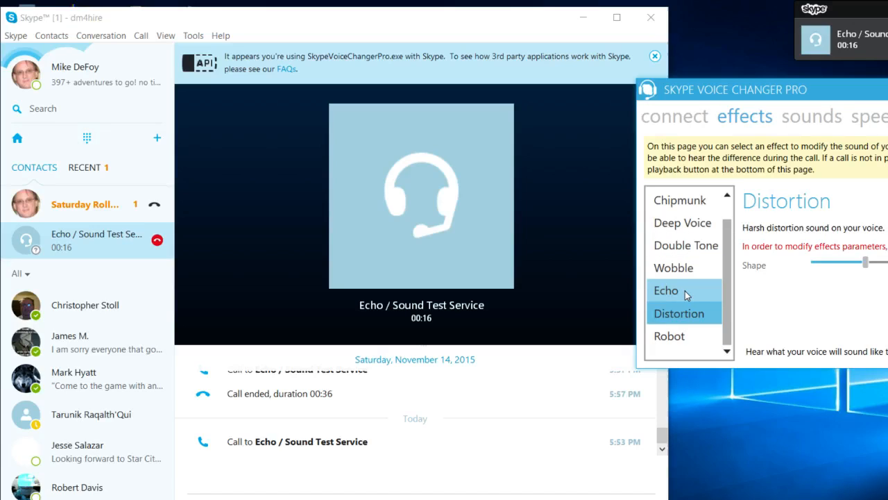
{"action": "left_click", "coordinate": [683, 222]}
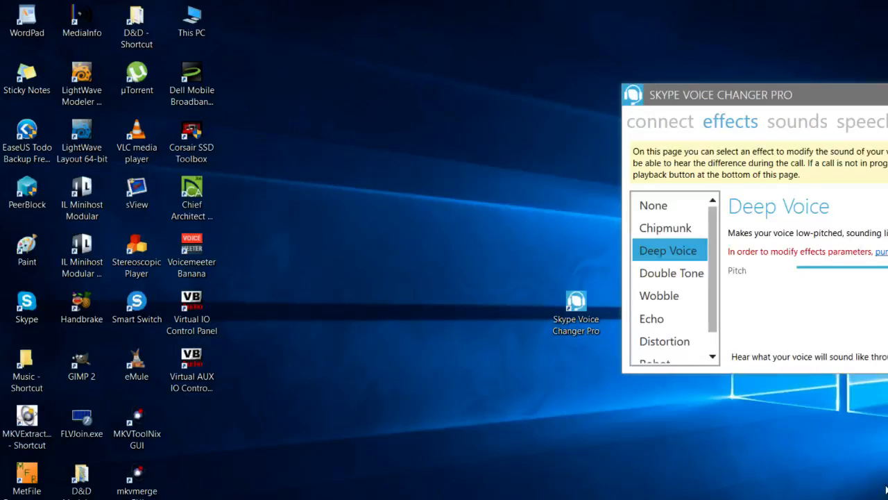
{"action": "mouse_move", "coordinate": [466, 481]}
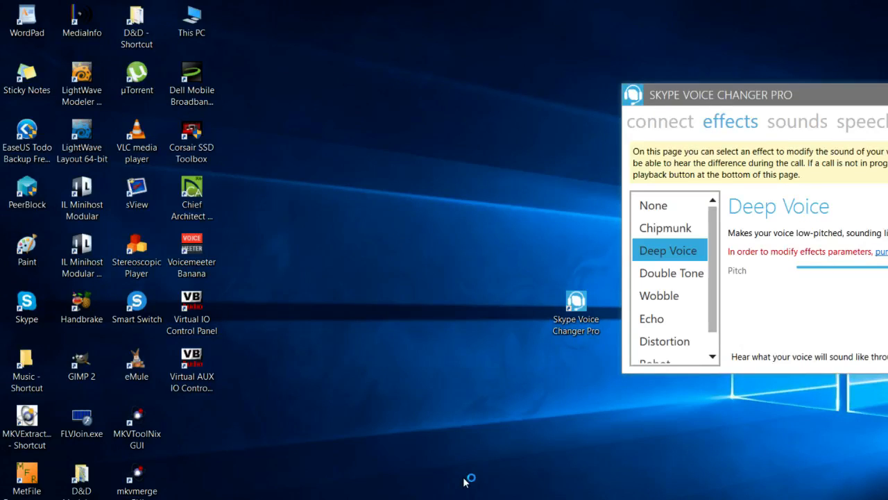
{"action": "mouse_move", "coordinate": [869, 463]}
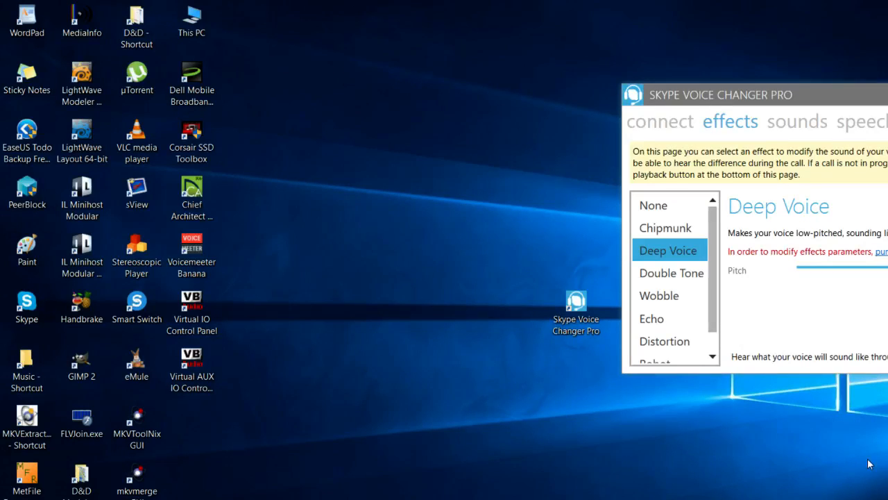
{"action": "mouse_move", "coordinate": [856, 491]}
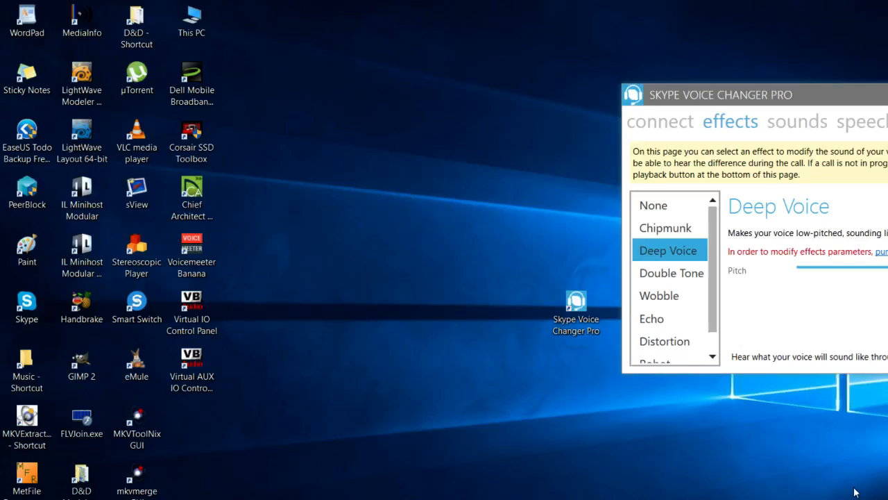